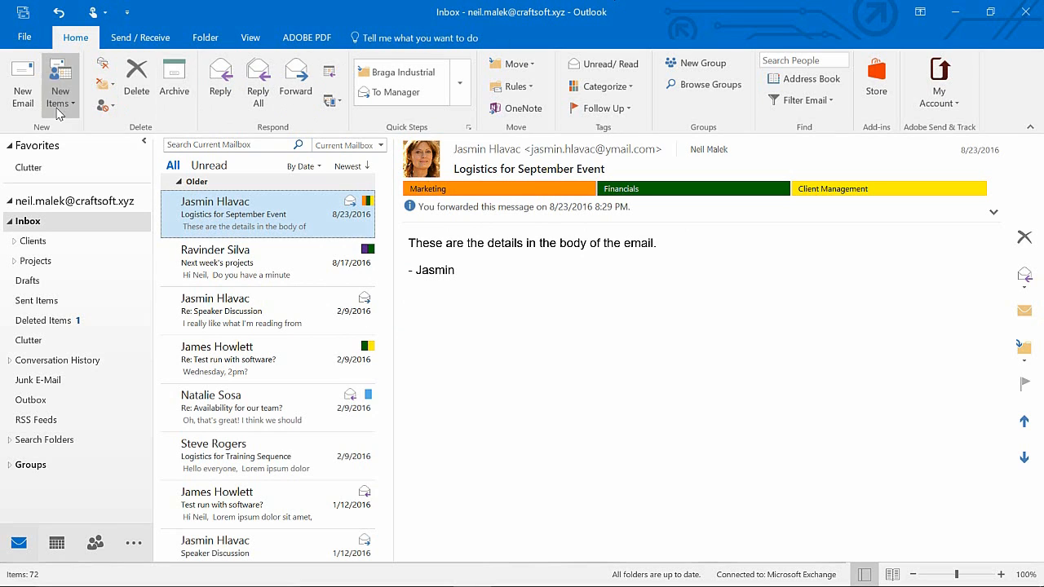
Open the New Items list on the Home tab to reach More Items and Choose Form
left_click(60, 81)
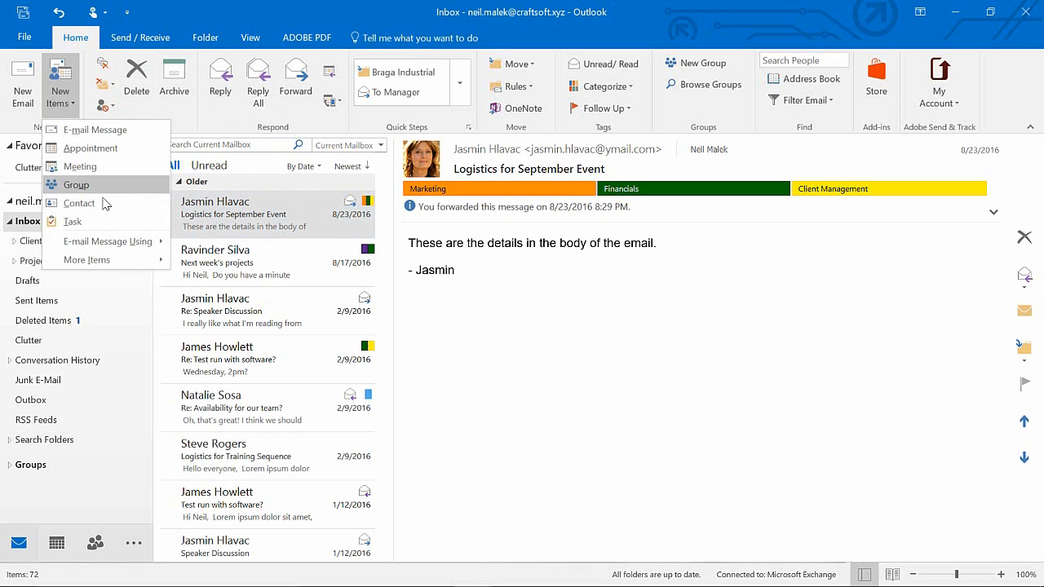
mouse_move(86, 259)
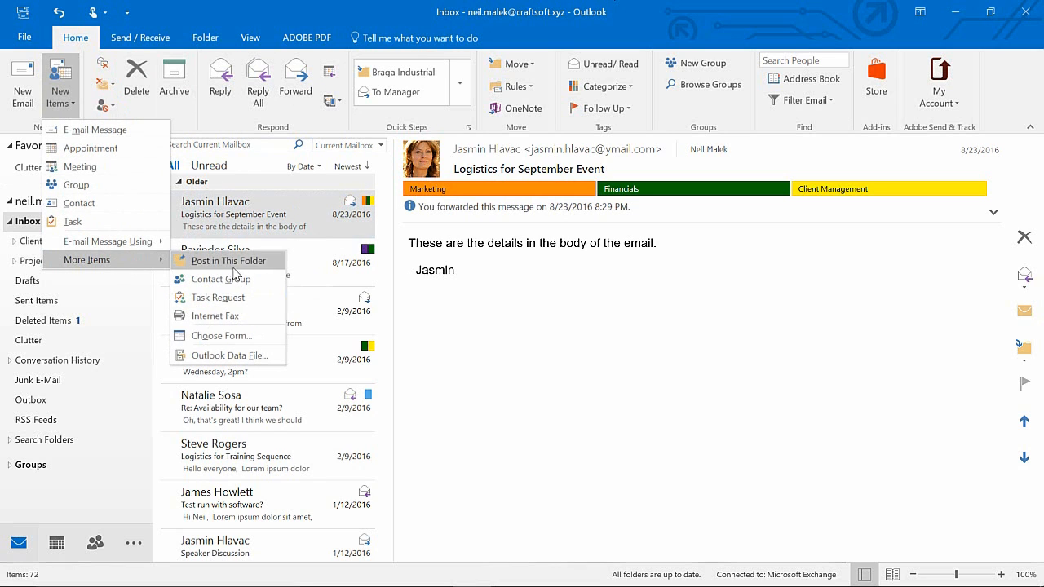
mouse_move(221, 335)
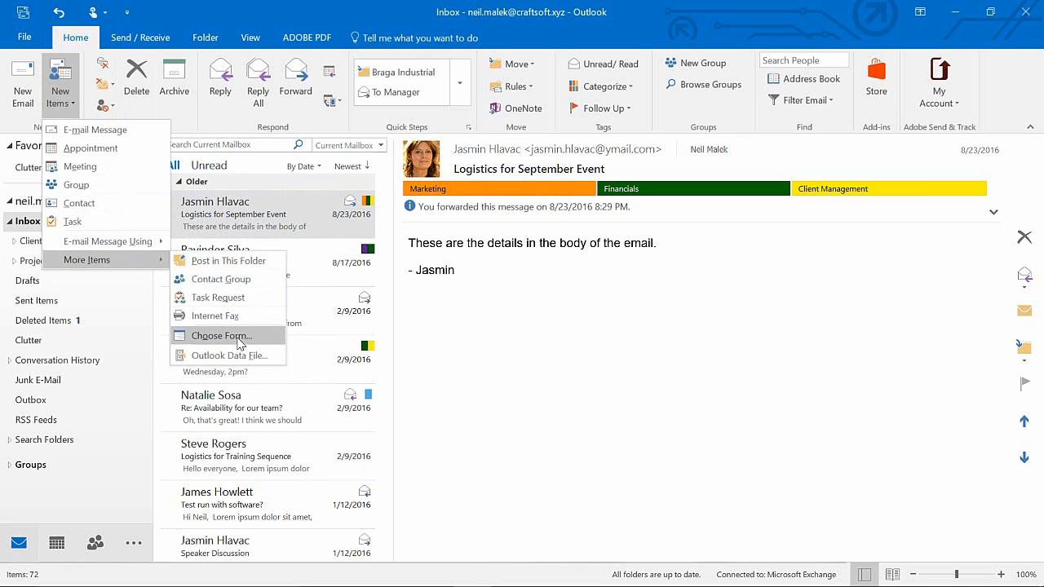
In Choose Form, set Look In to User Templates in File System
left_click(221, 335)
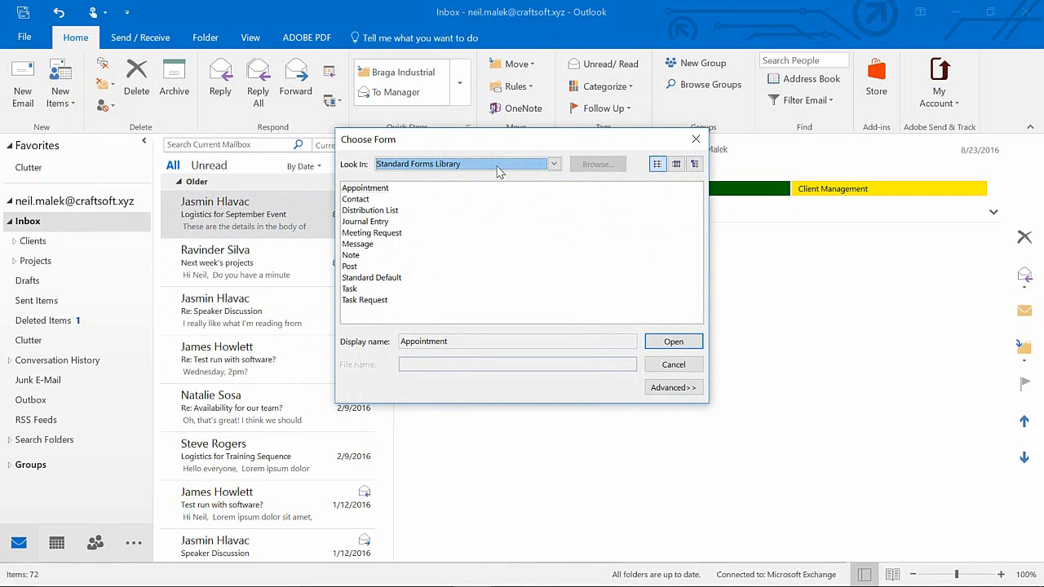
left_click(555, 164)
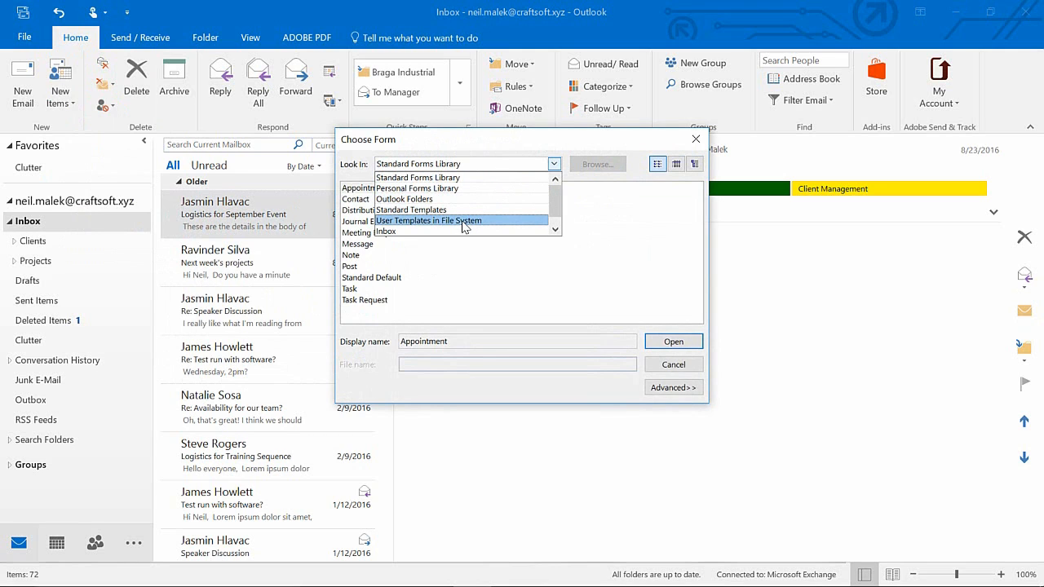
left_click(428, 220)
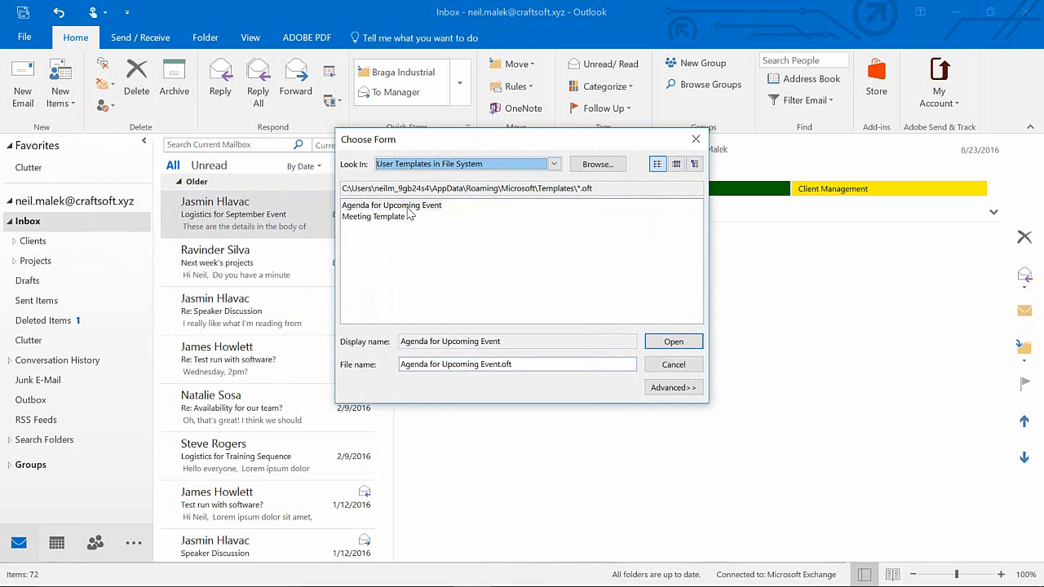
mouse_move(403, 213)
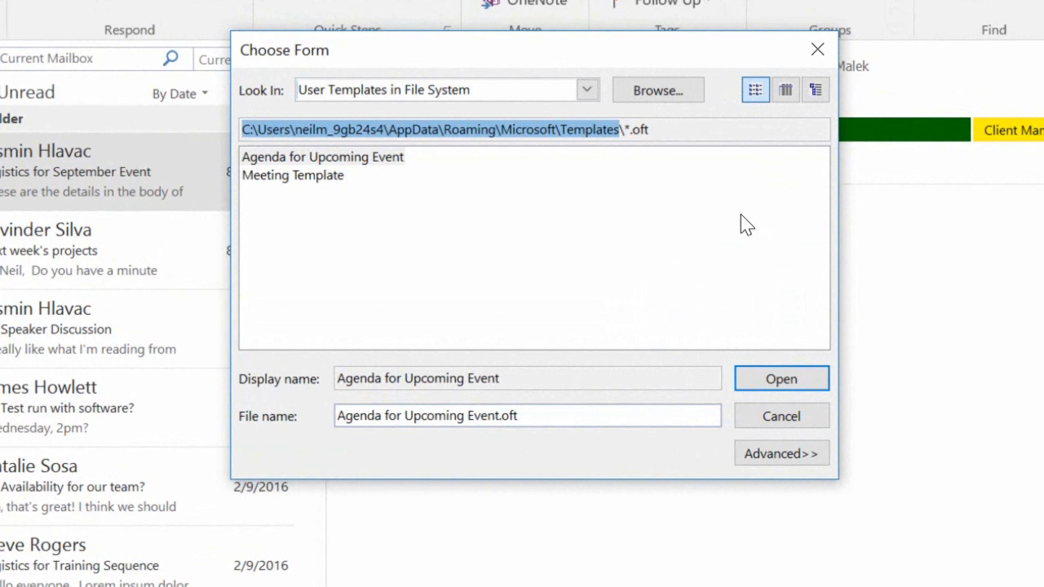
mouse_move(726, 212)
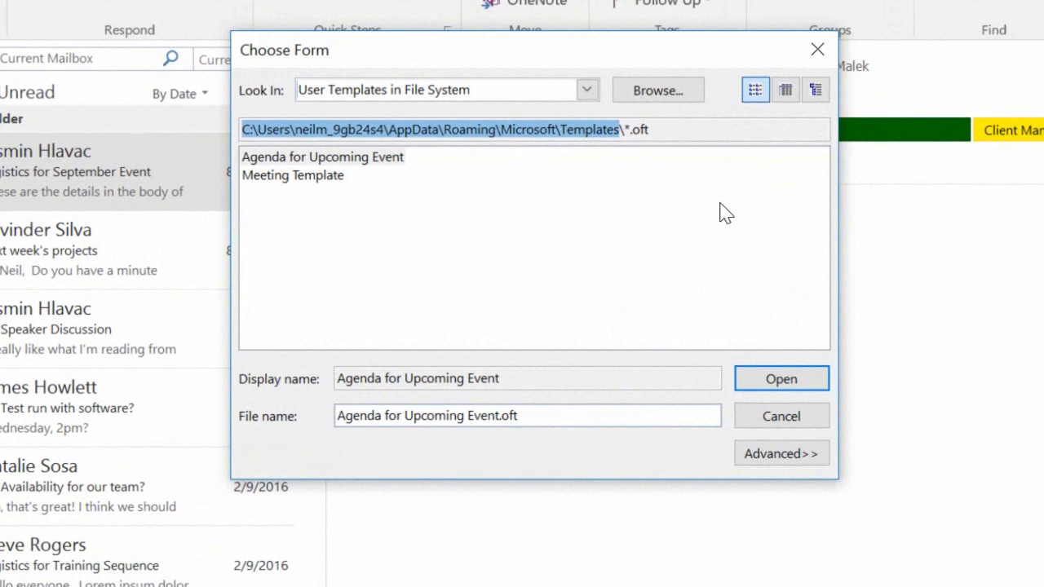
mouse_move(677, 198)
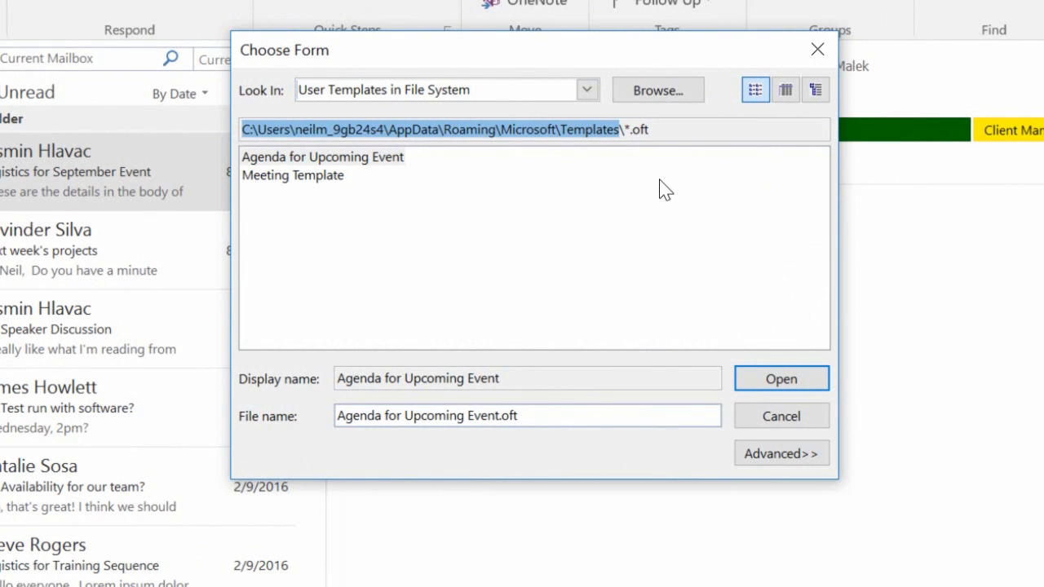
mouse_move(648, 186)
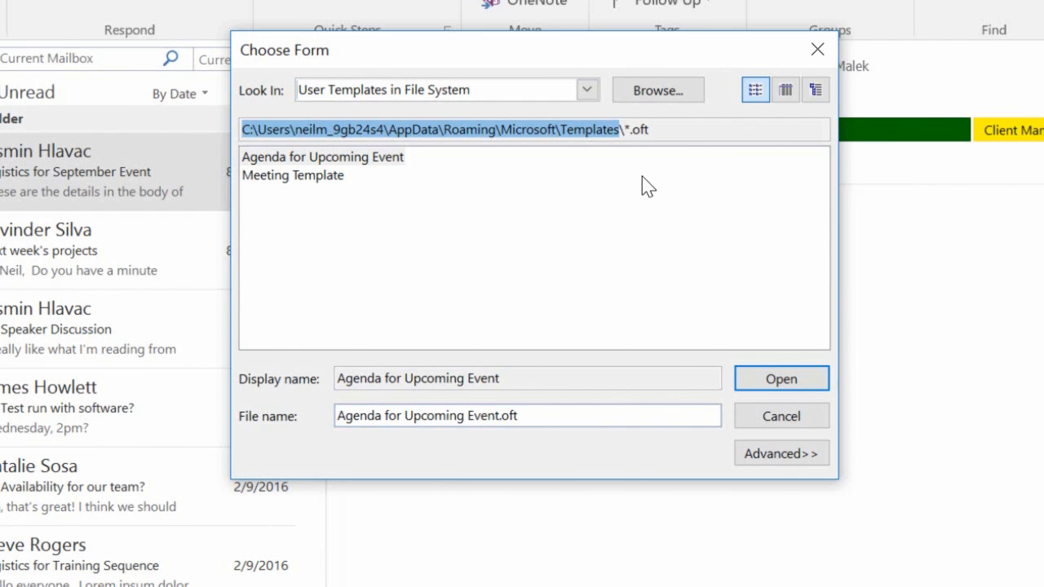
mouse_move(644, 186)
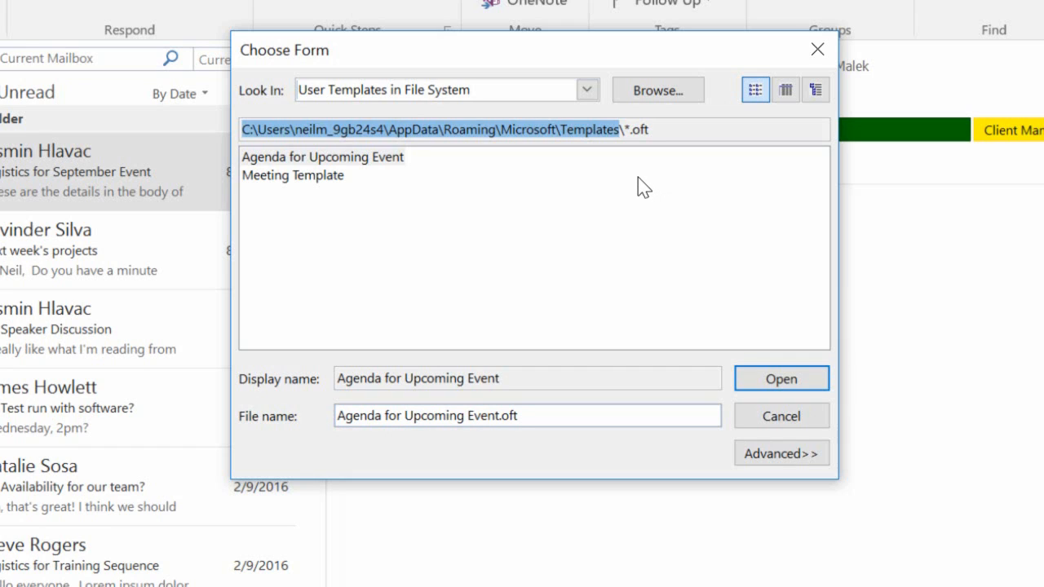
mouse_move(636, 189)
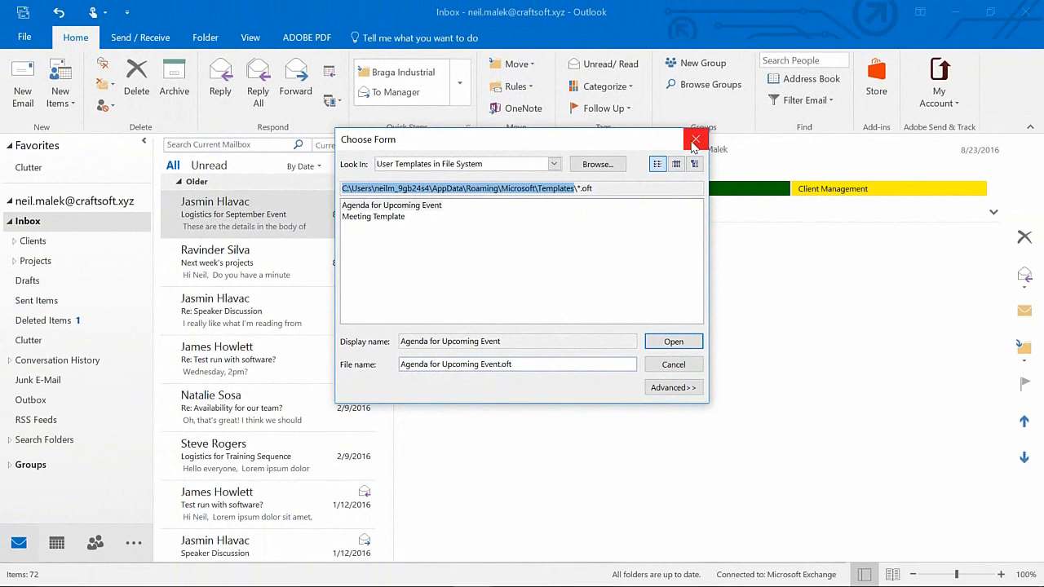
Close the Choose Form dialog and launch File Explorer from the taskbar
left_click(693, 139)
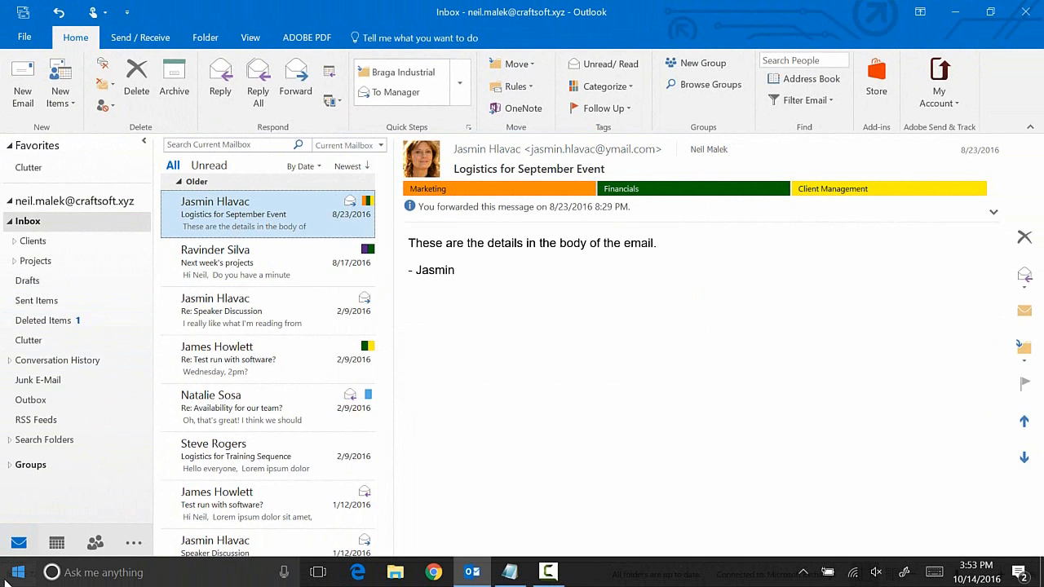
left_click(14, 572)
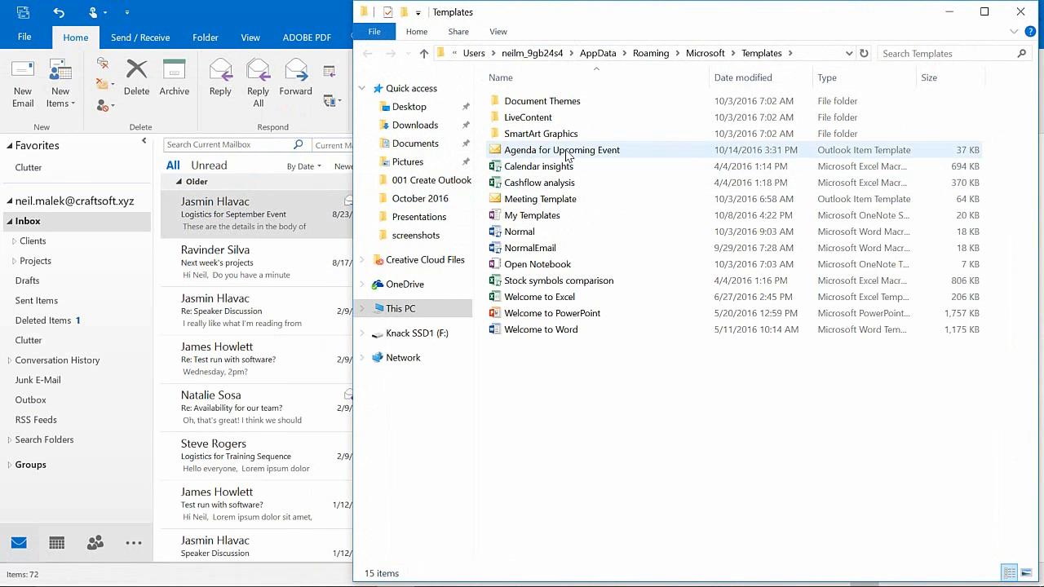
Select the 'Agenda for Upcoming Event' template file in the Templates folder
left_click(562, 149)
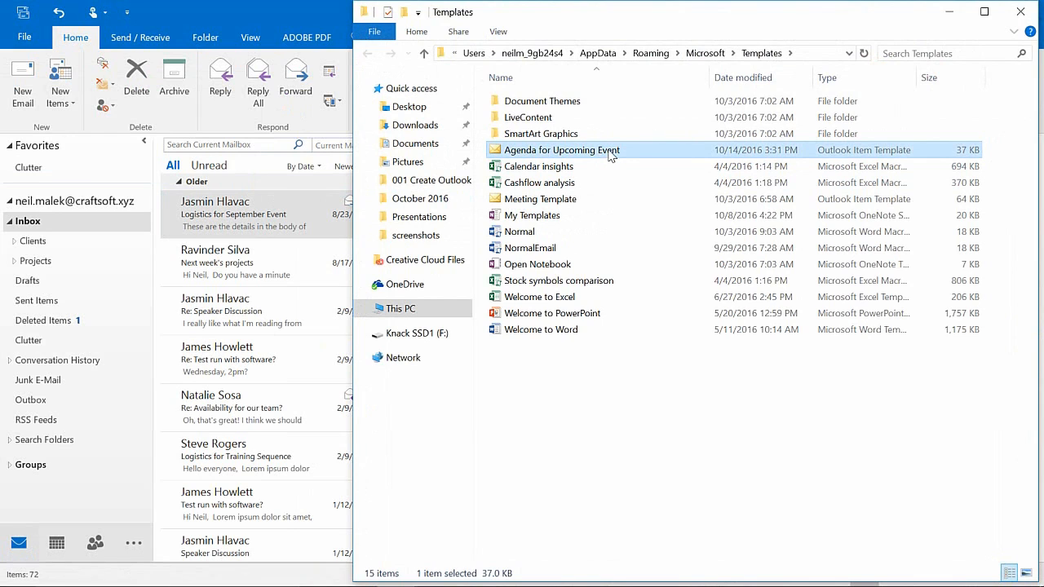
mouse_move(587, 154)
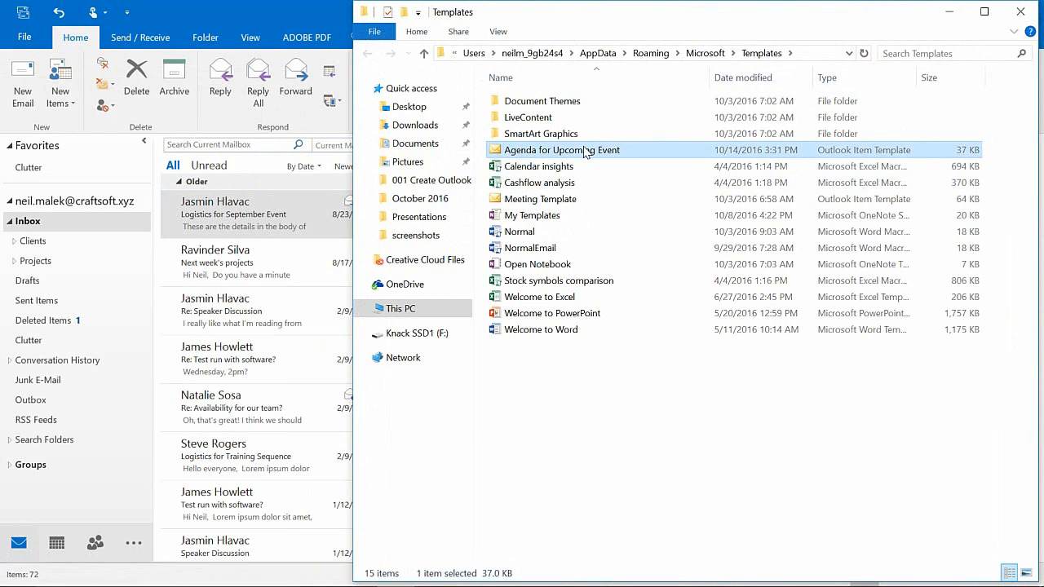
mouse_move(568, 153)
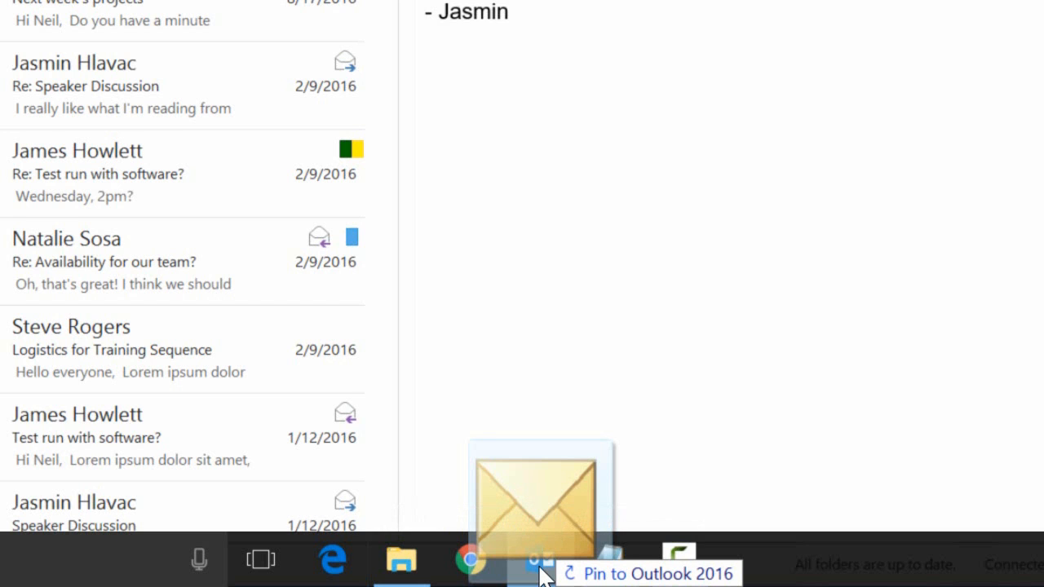
right_click(541, 560)
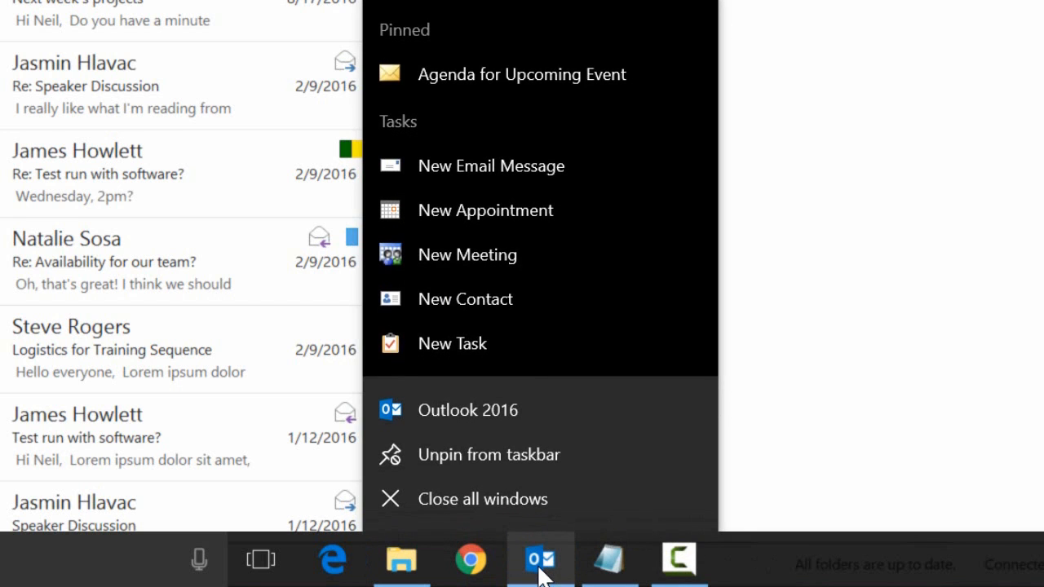
mouse_move(522, 75)
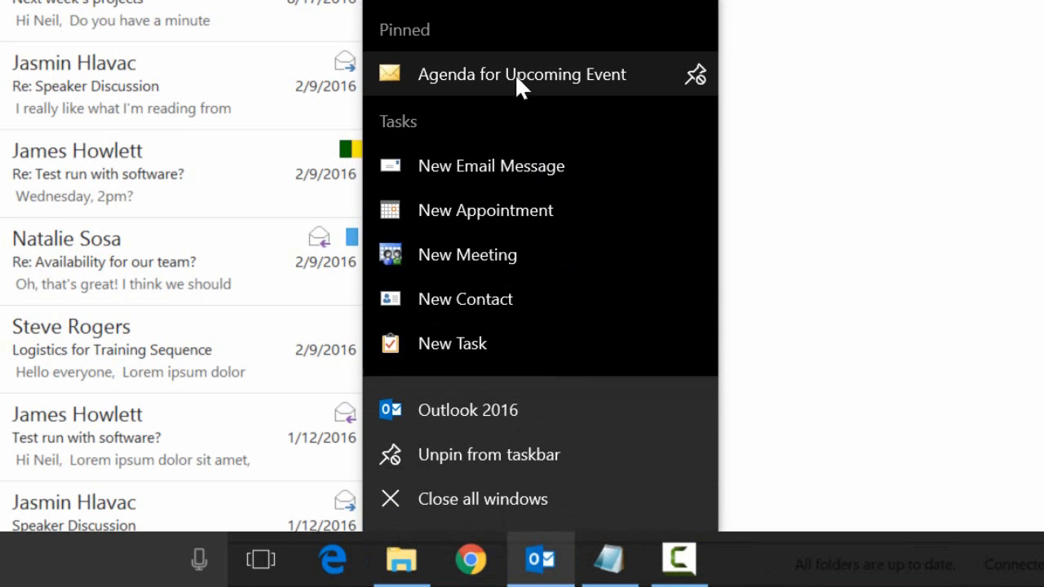
mouse_move(489, 81)
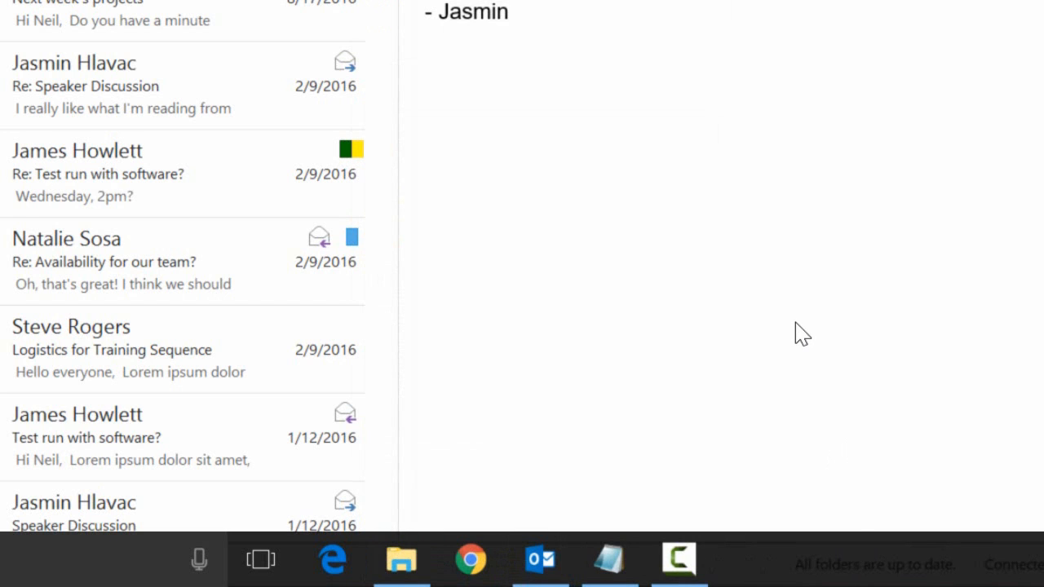
mouse_move(539, 560)
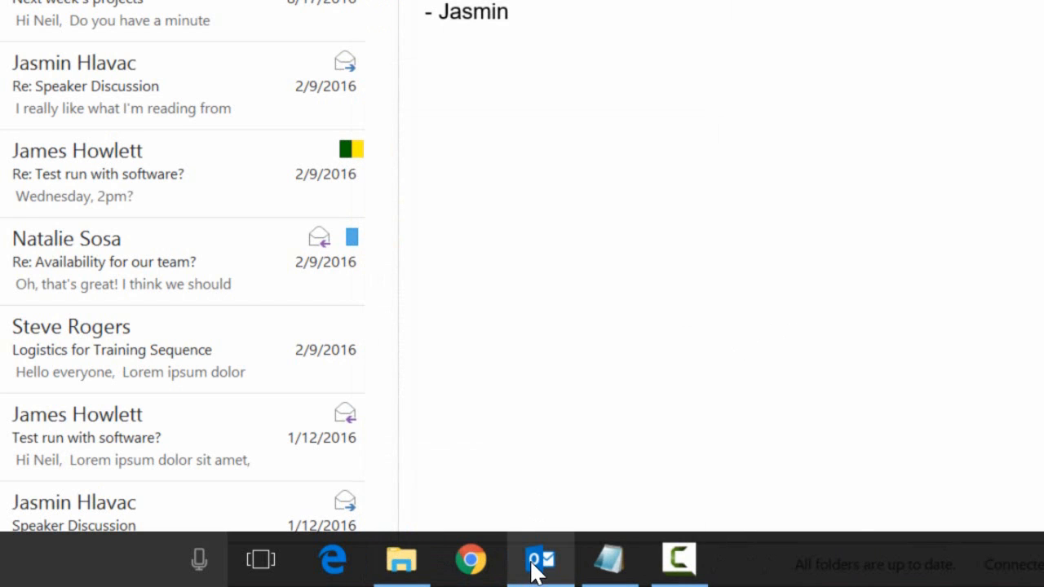
right_click(539, 559)
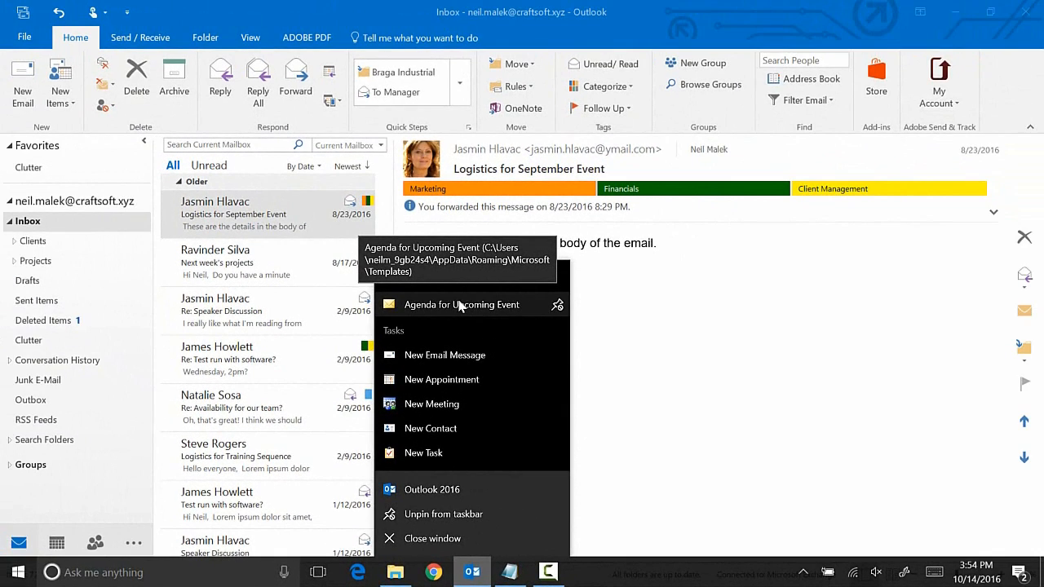
left_click(462, 304)
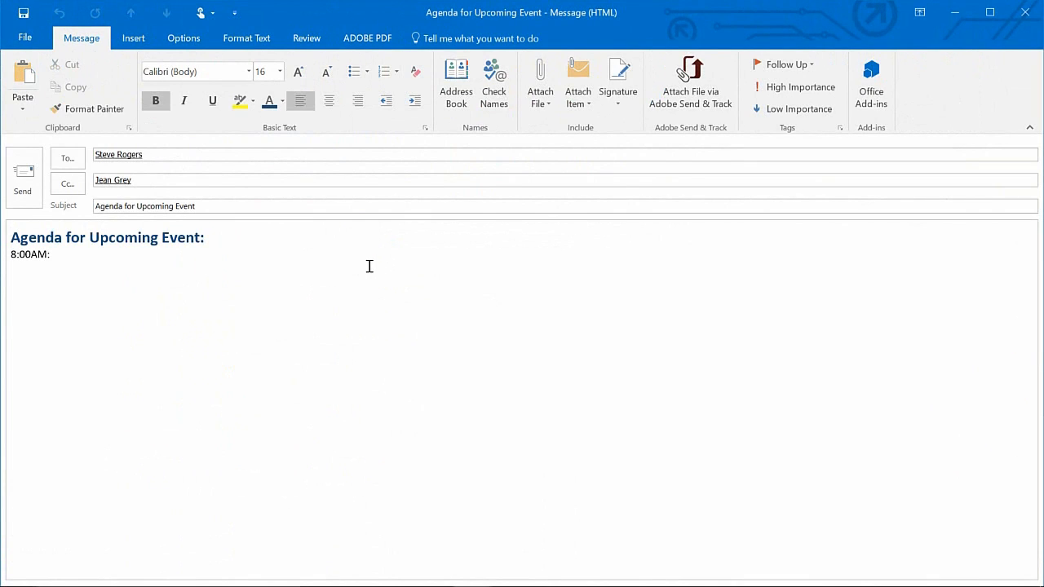
mouse_move(378, 234)
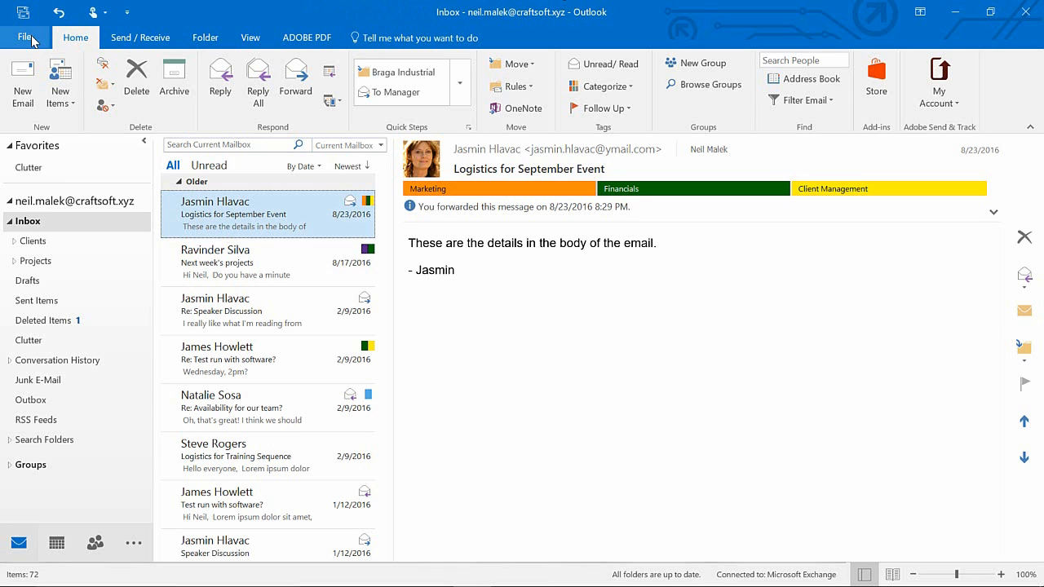
Tick Developer under Main Tabs in Options > Customize Ribbon and confirm with OK
left_click(27, 38)
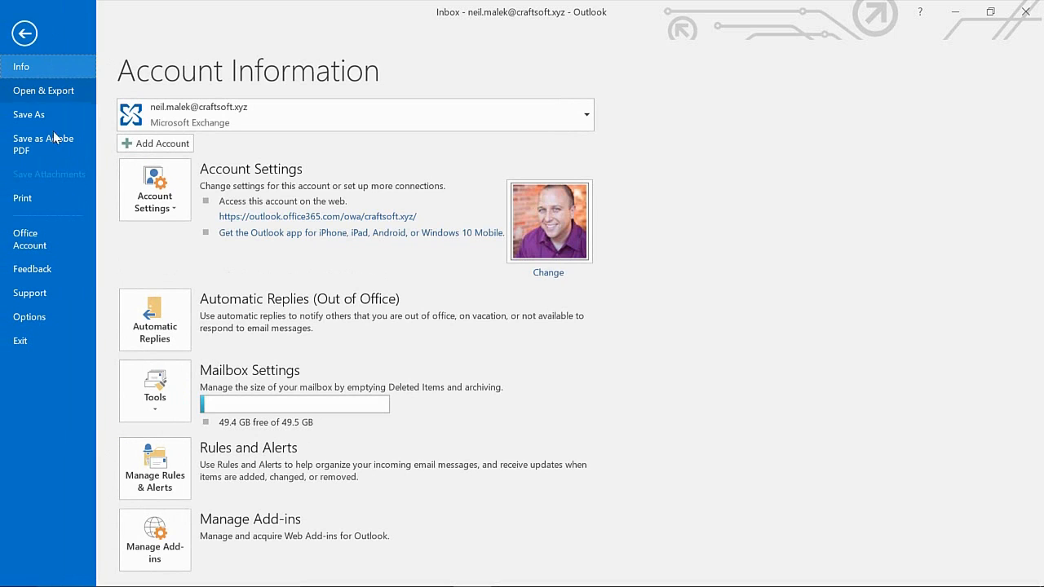
left_click(23, 32)
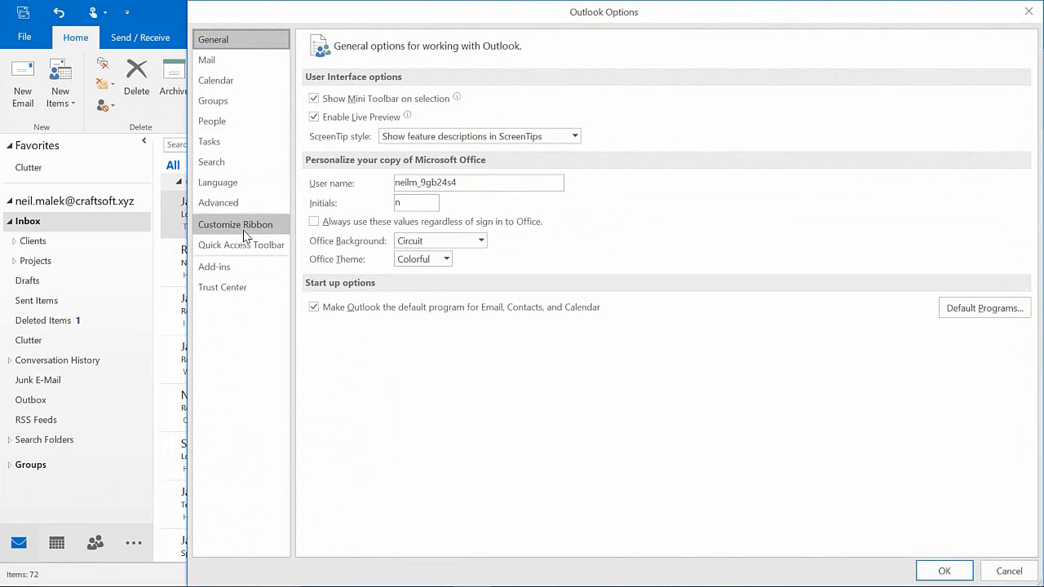
left_click(235, 225)
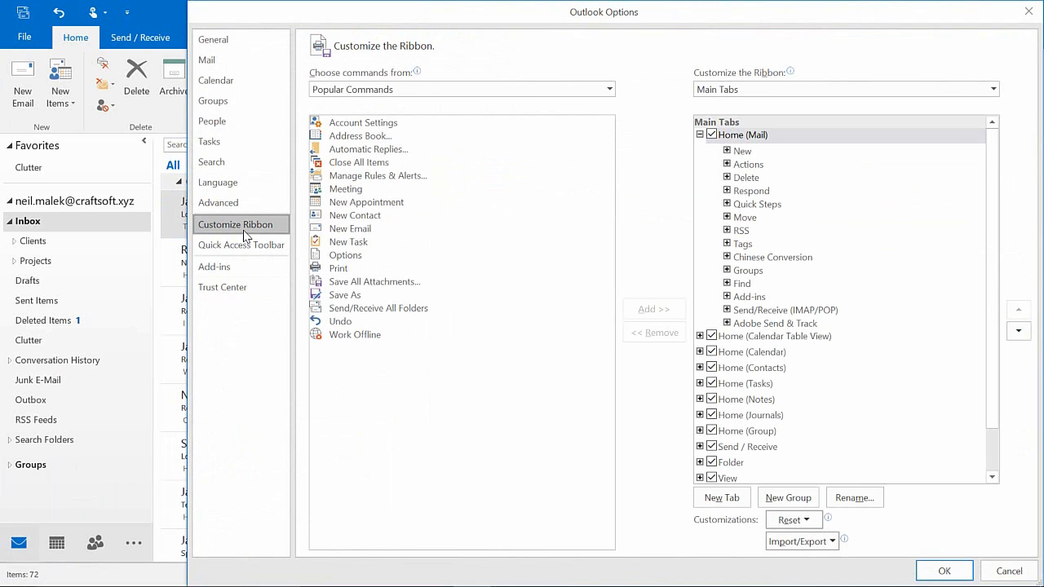
scroll("down", 3)
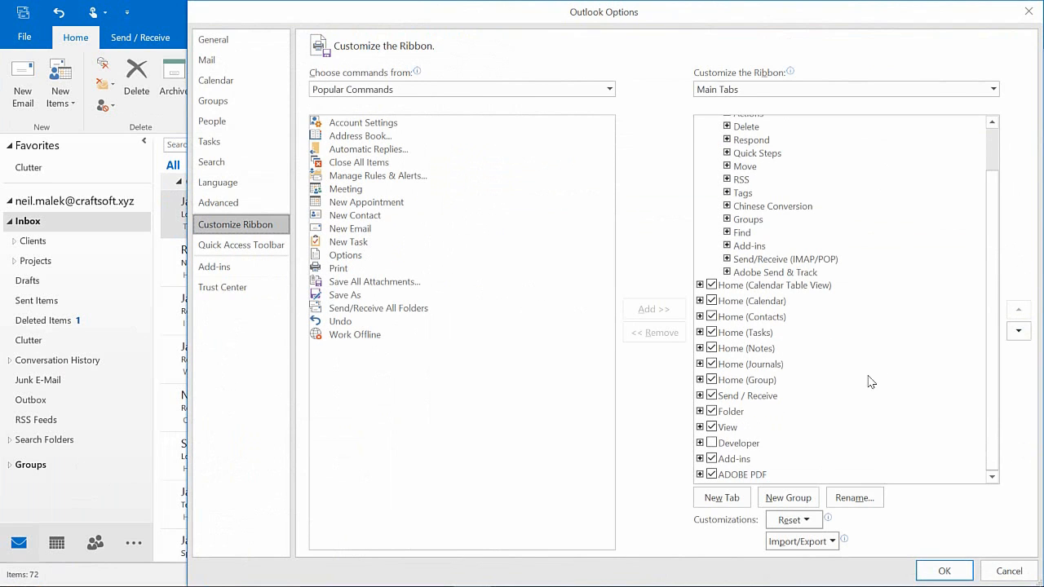
left_click(711, 442)
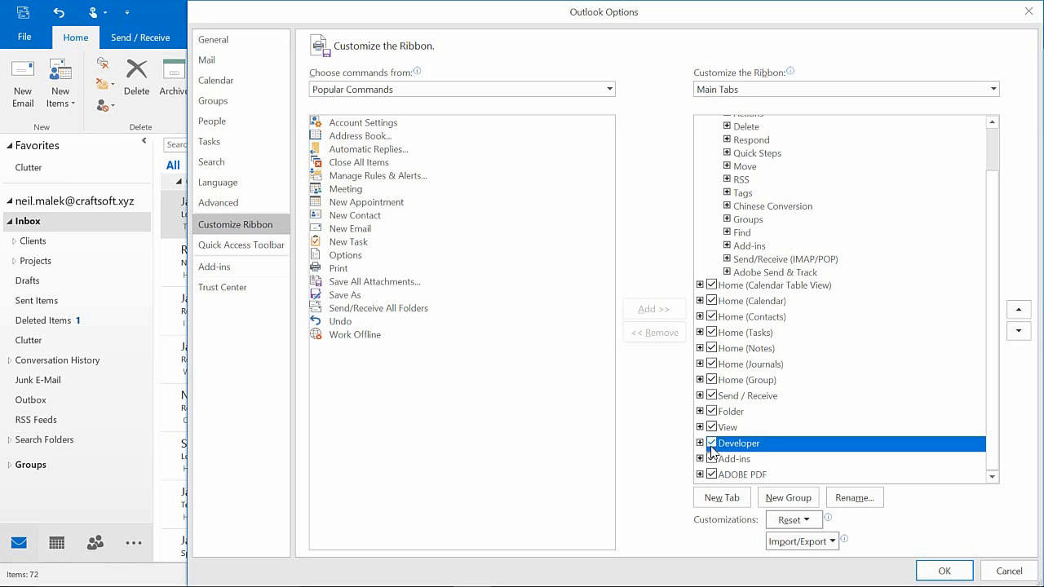
left_click(943, 570)
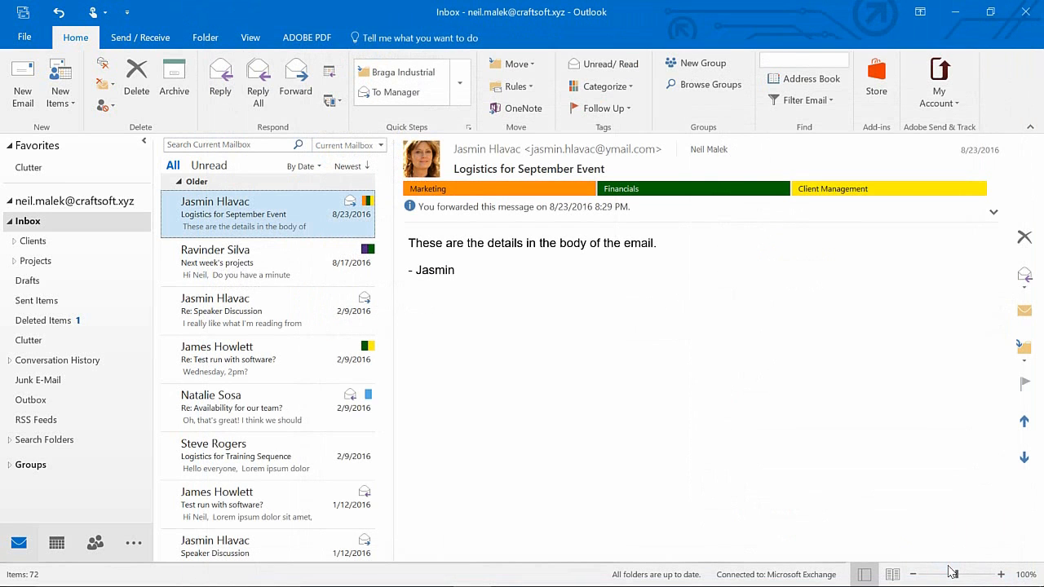
left_click(303, 37)
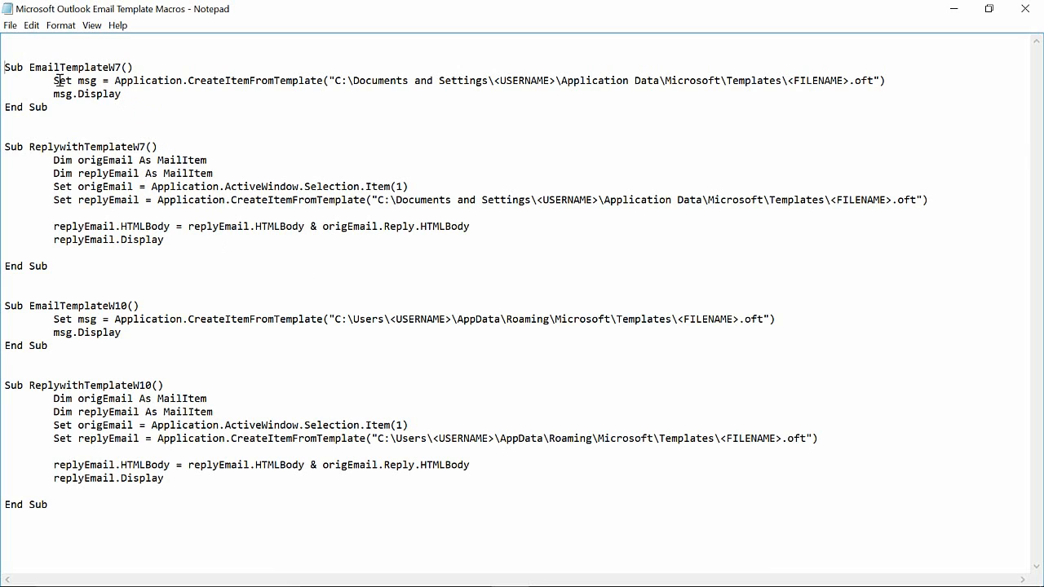
Review the EmailTemplateW7, ReplywithTemplateW7, EmailTemplateW10 and ReplywithTemplateW10 macro names
double_click(72, 67)
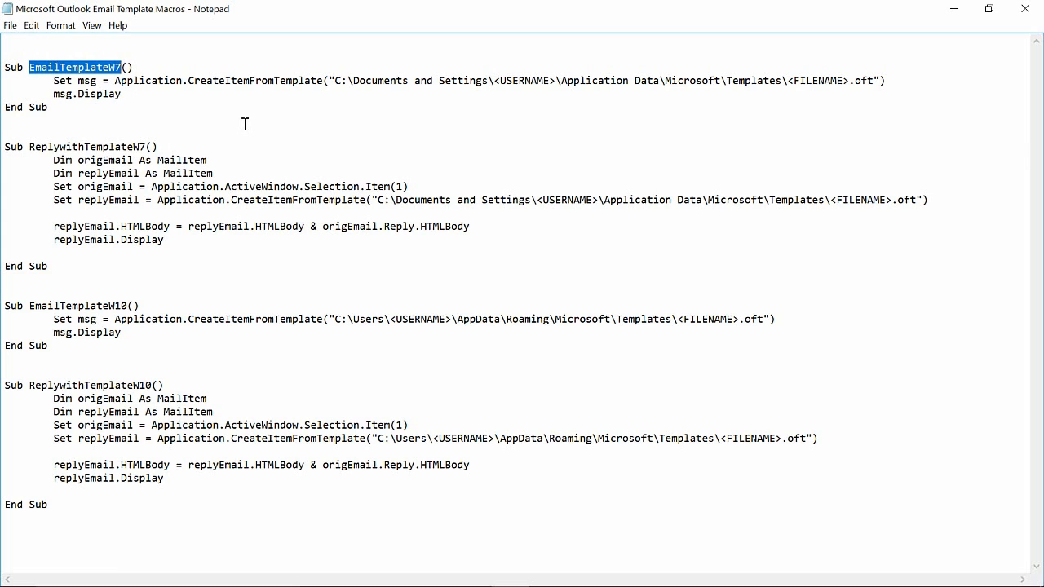
mouse_move(35, 152)
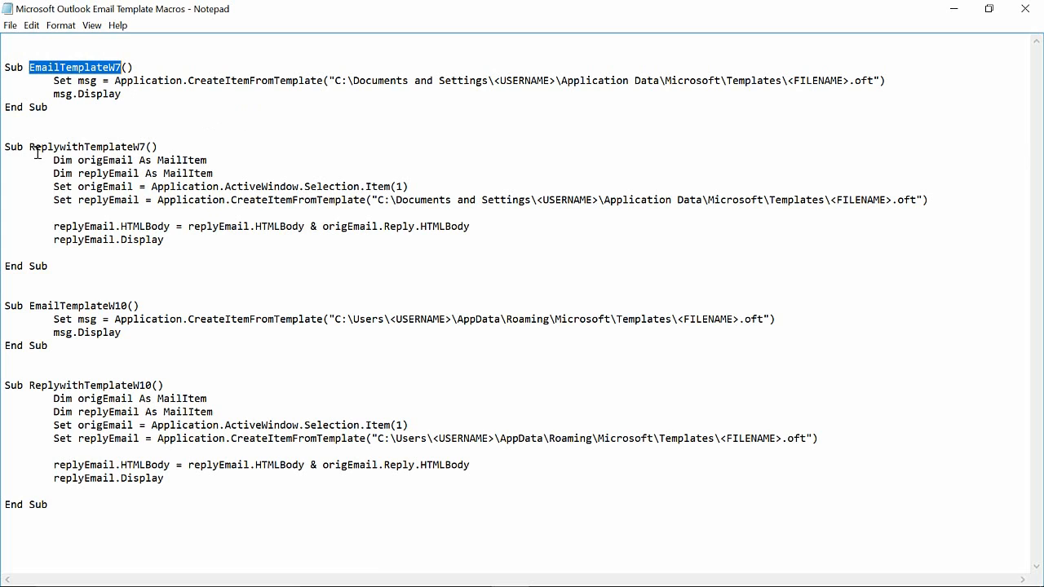
double_click(81, 146)
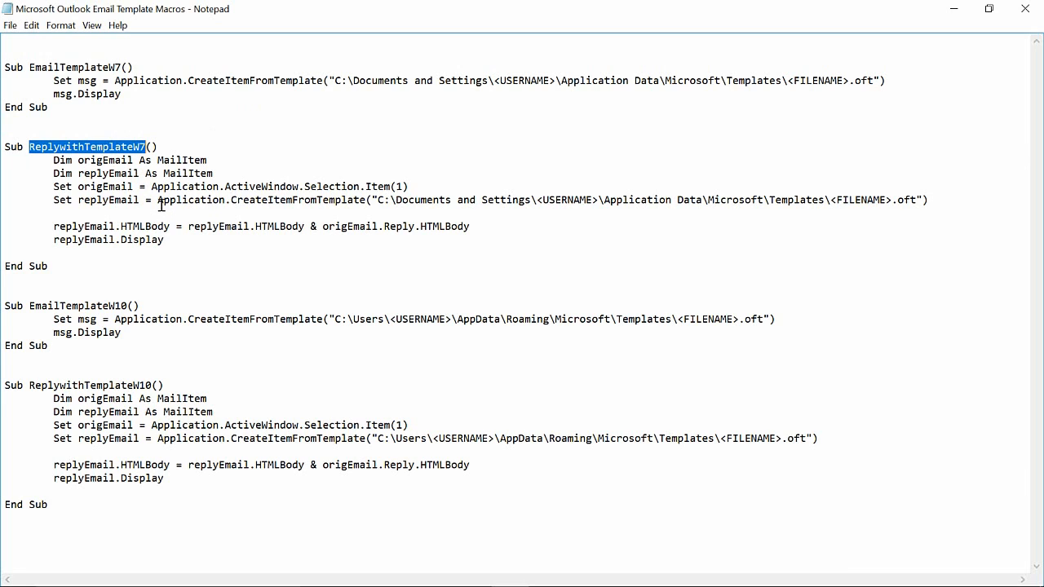
mouse_move(33, 311)
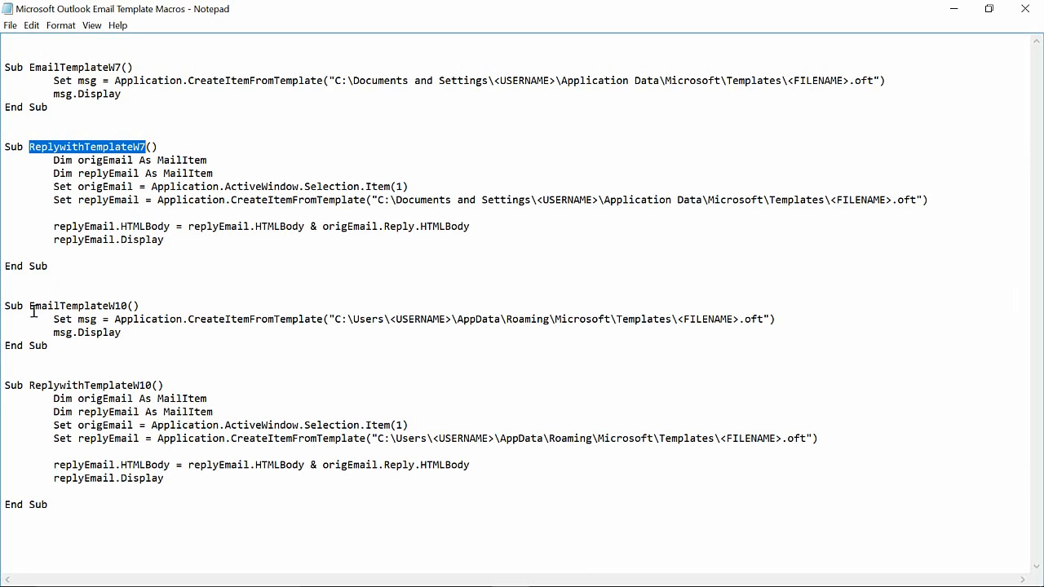
double_click(77, 305)
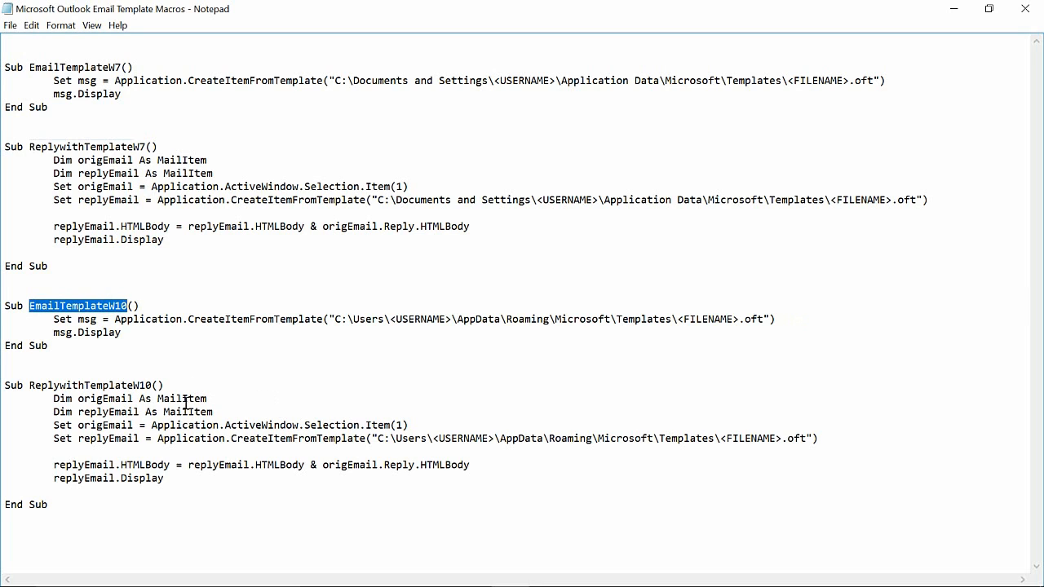
double_click(82, 385)
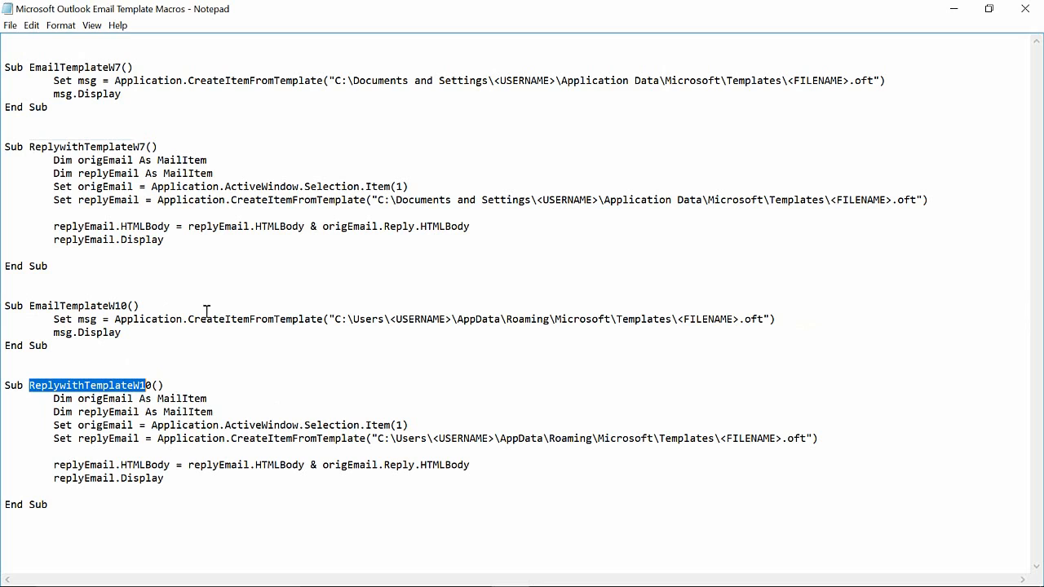
Replace <USERNAME> in the EmailTemplateW10 path with the user folder name, then select <FILENAME>
double_click(356, 318)
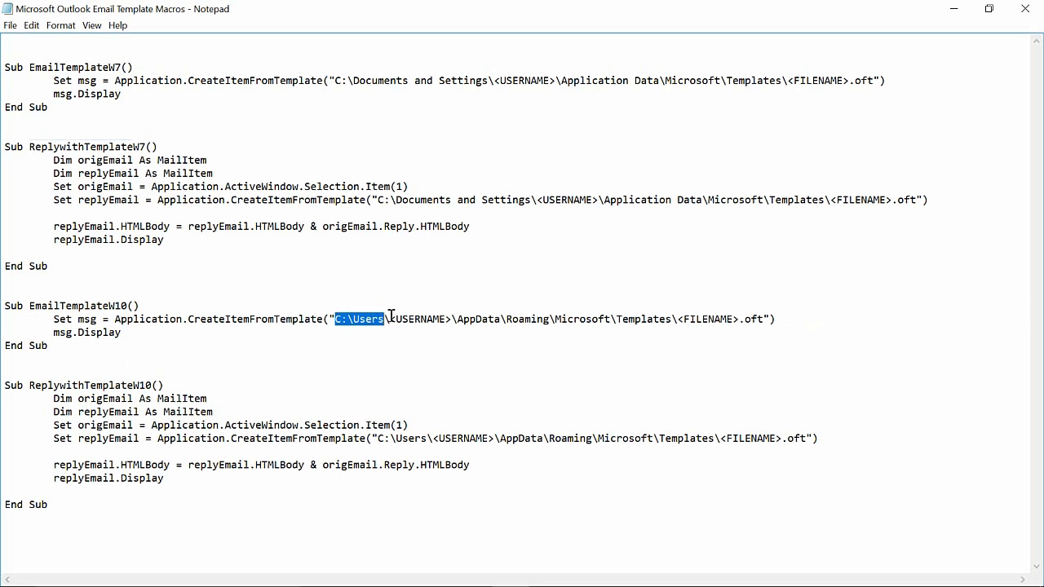
left_click_drag(335, 319, 697, 319)
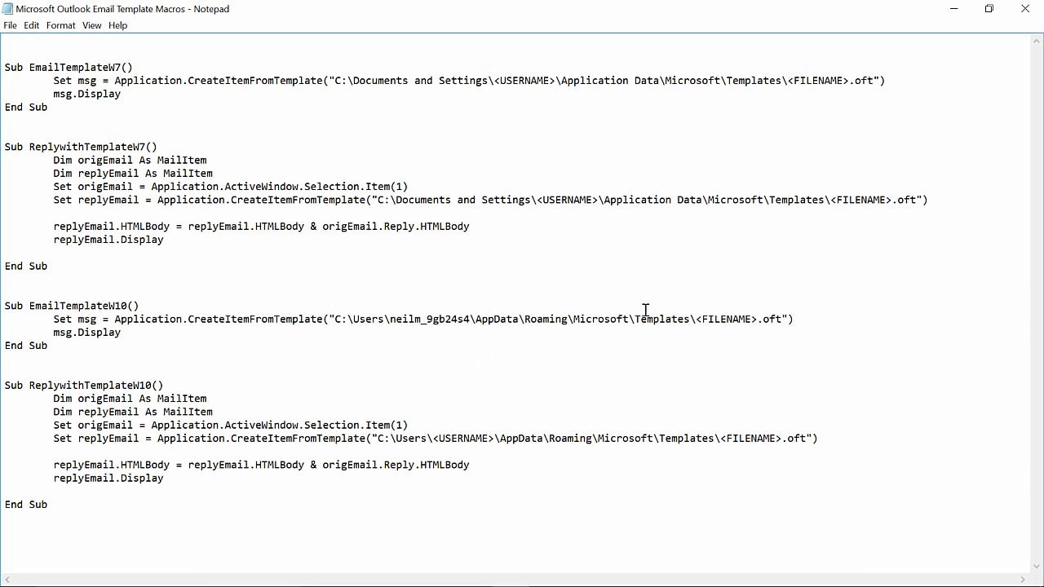
mouse_move(595, 326)
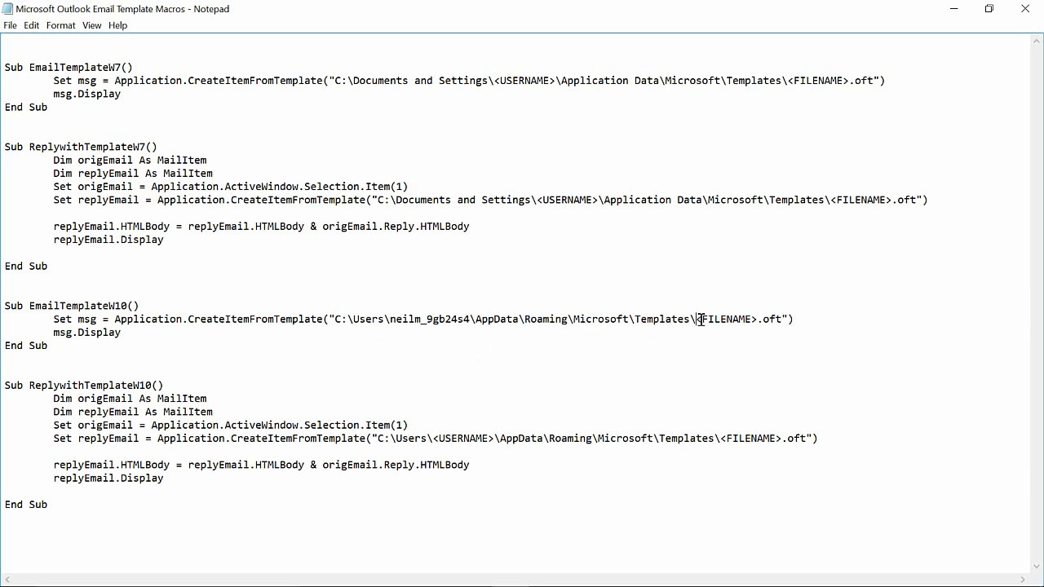
double_click(725, 319)
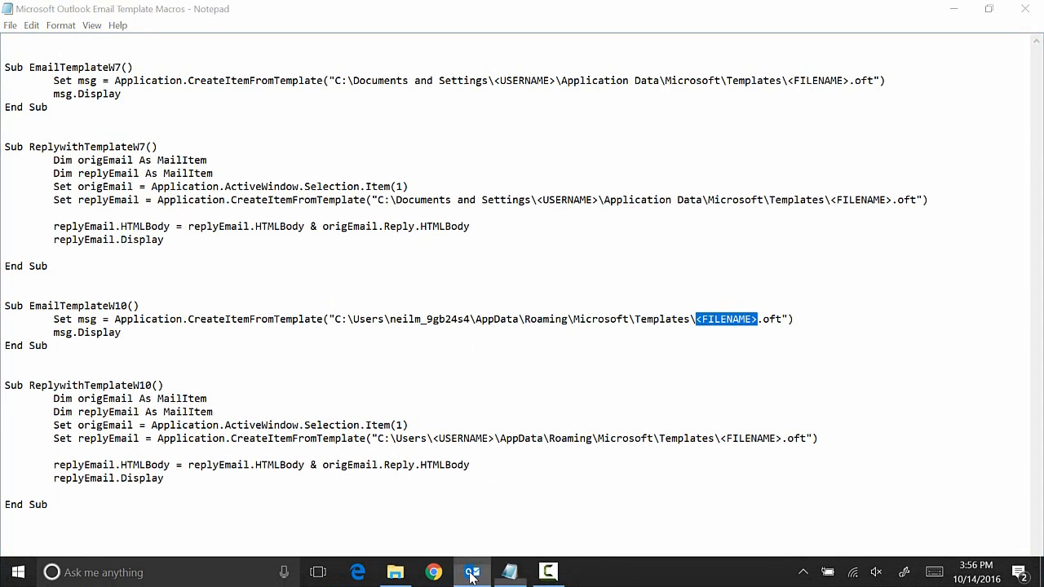
Check the pinned template's name and type 'Agenda for Upcoming Event' over <FILENAME>
right_click(471, 572)
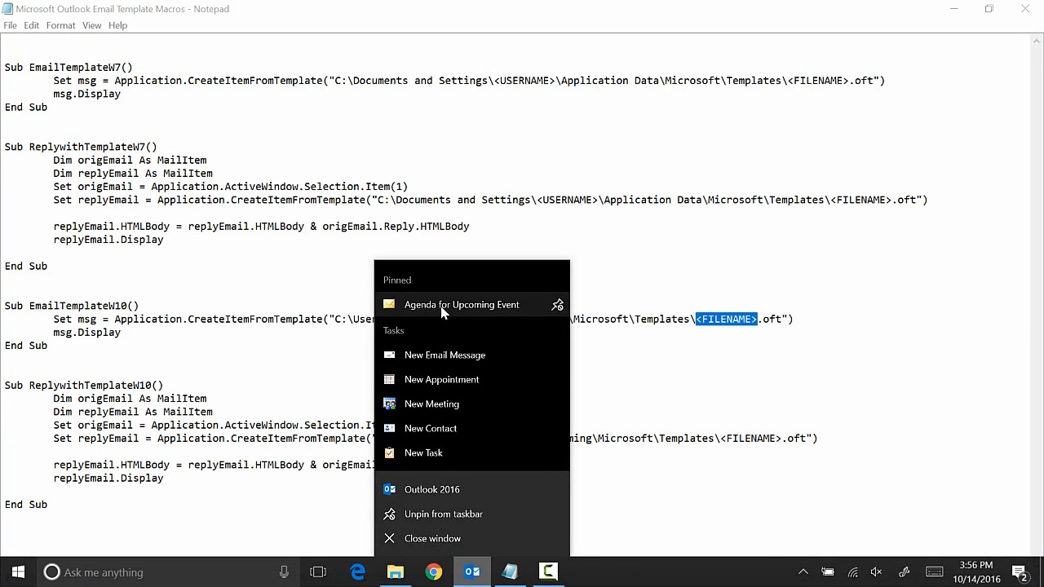
mouse_move(740, 342)
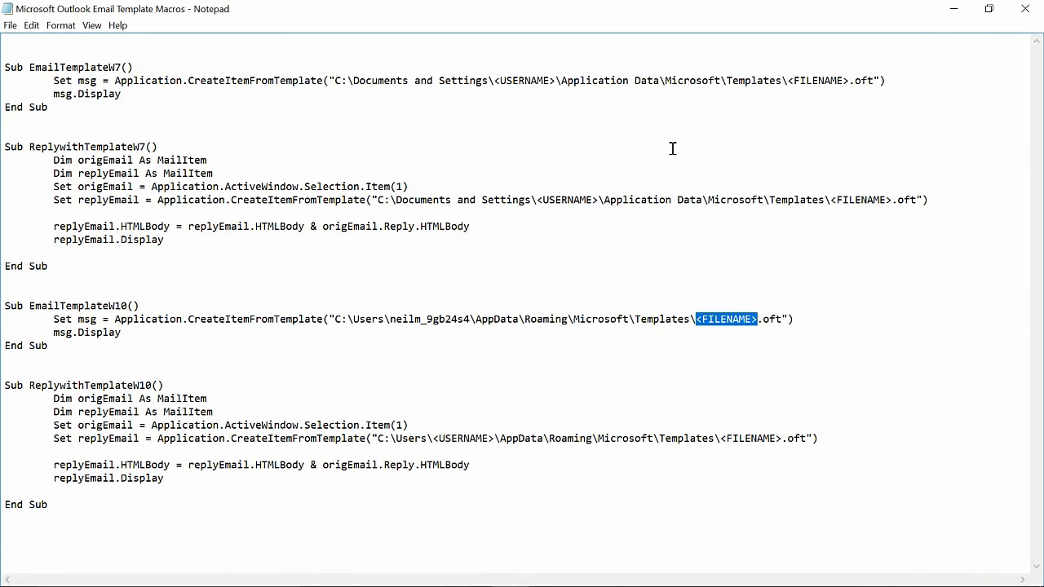
type("Agenda for Upcoming Event")
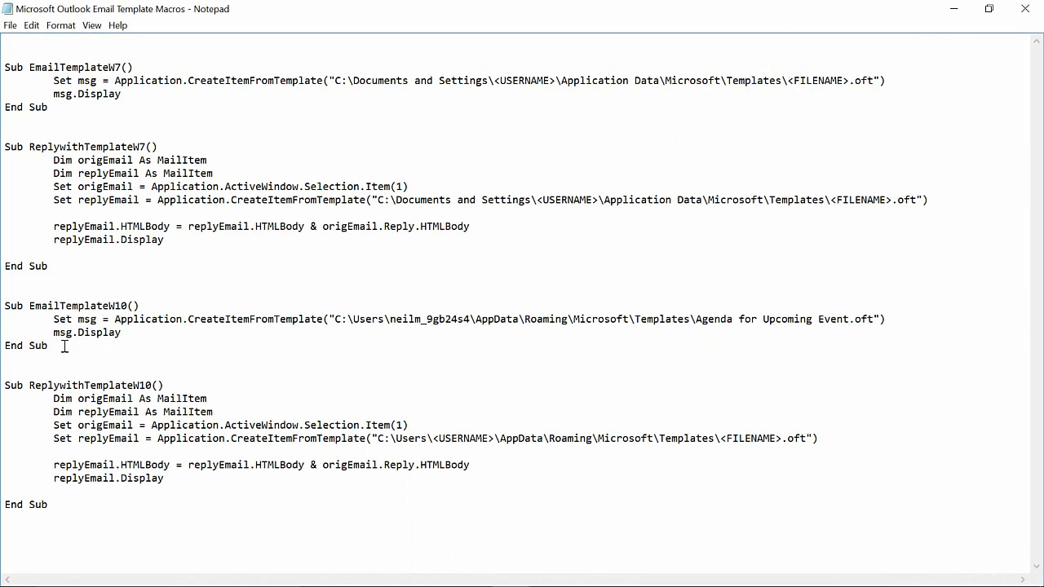
Select the entire EmailTemplateW10 Sub in Notepad
left_click_drag(5, 305, 48, 345)
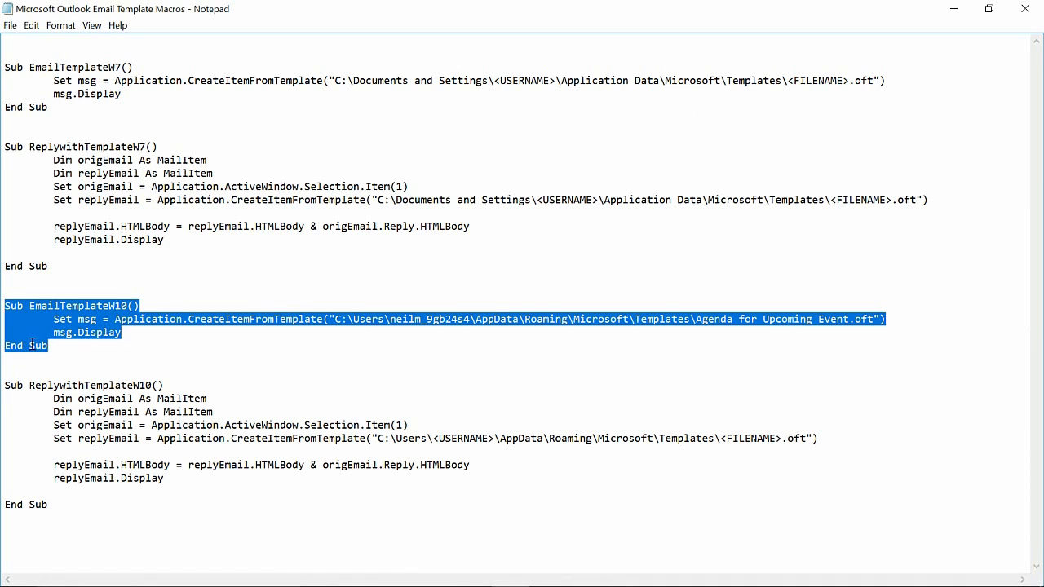
mouse_move(274, 314)
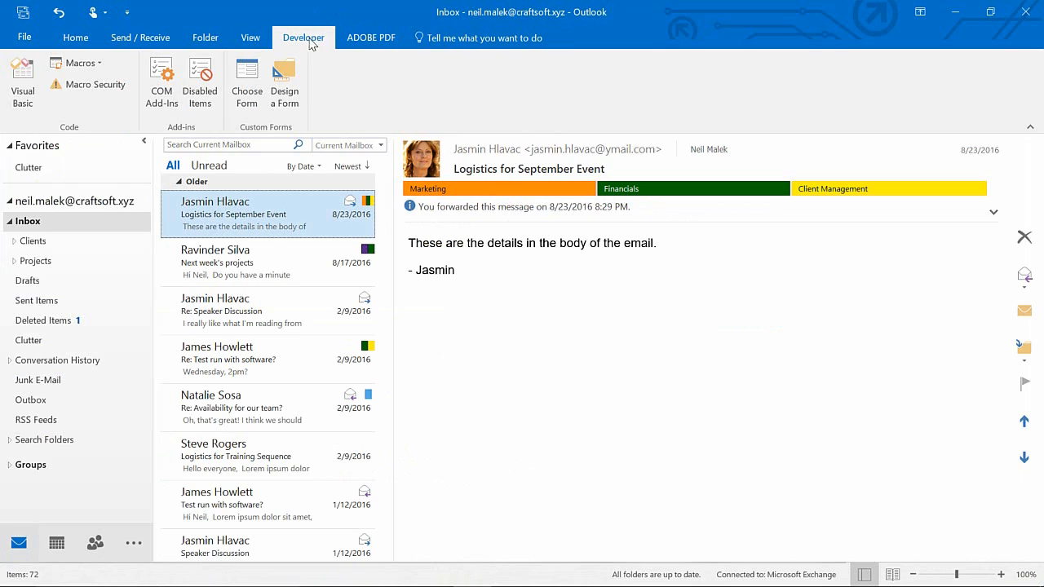
mouse_move(316, 43)
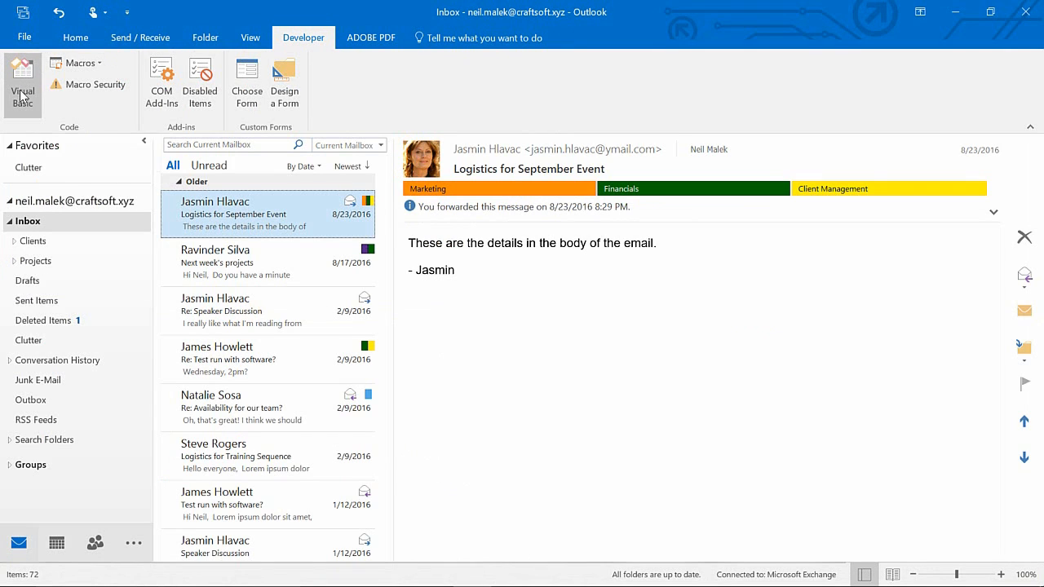
Open the VBA editor and the empty ThisOutlookSession module under Project1
left_click(22, 84)
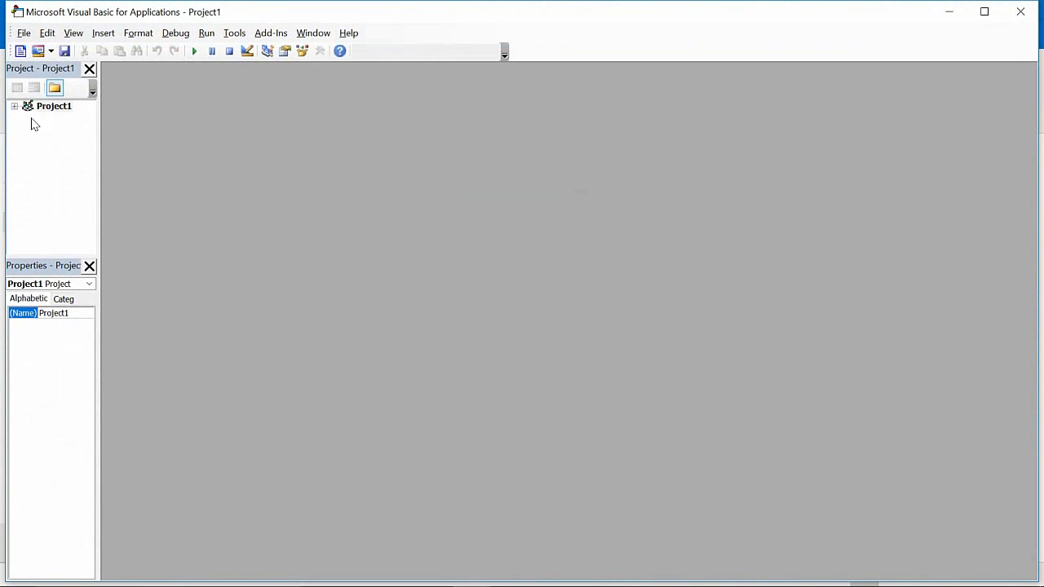
left_click(14, 106)
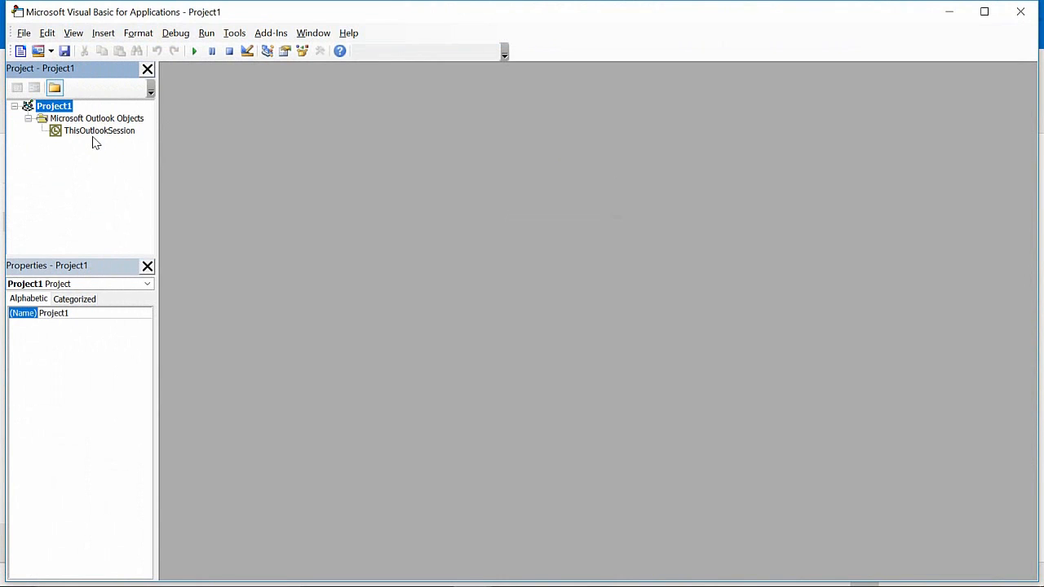
left_click(99, 130)
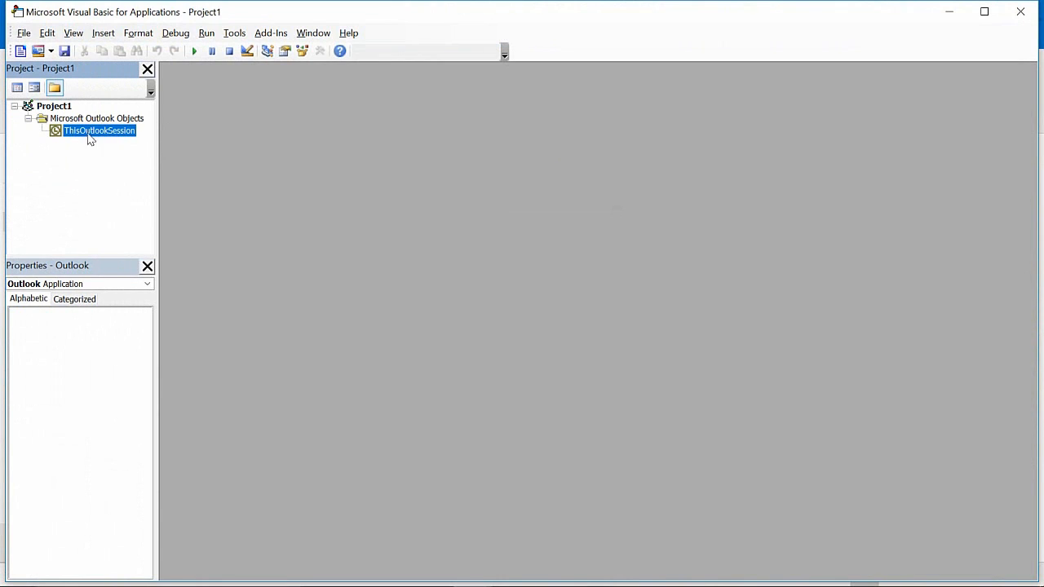
mouse_move(69, 135)
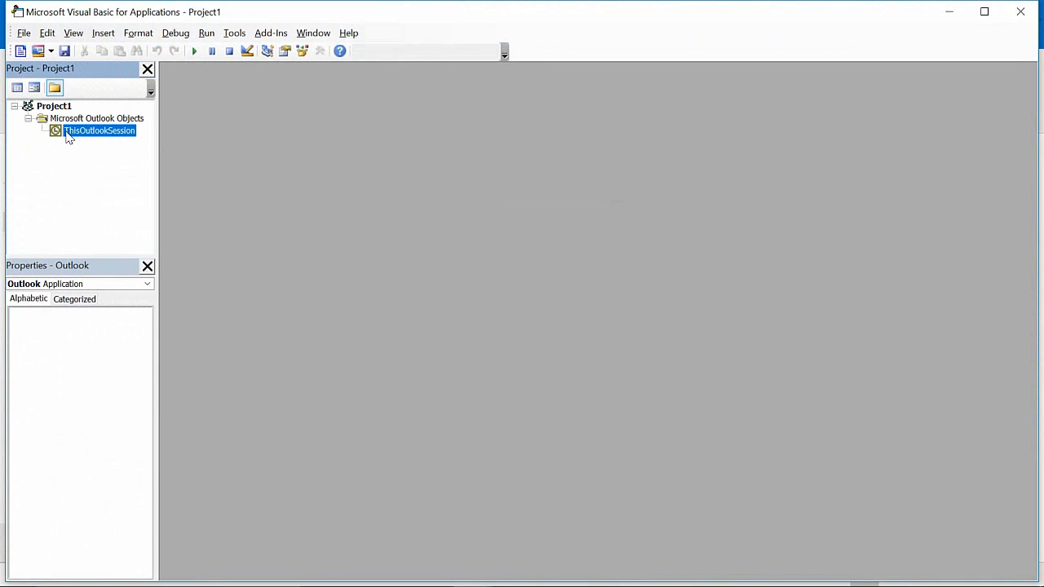
double_click(99, 131)
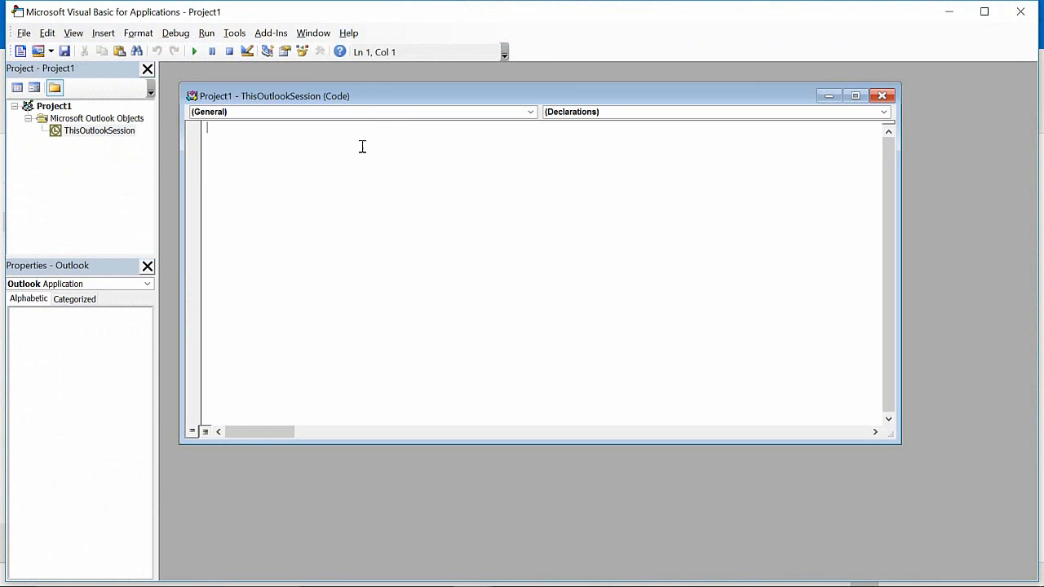
left_click(854, 95)
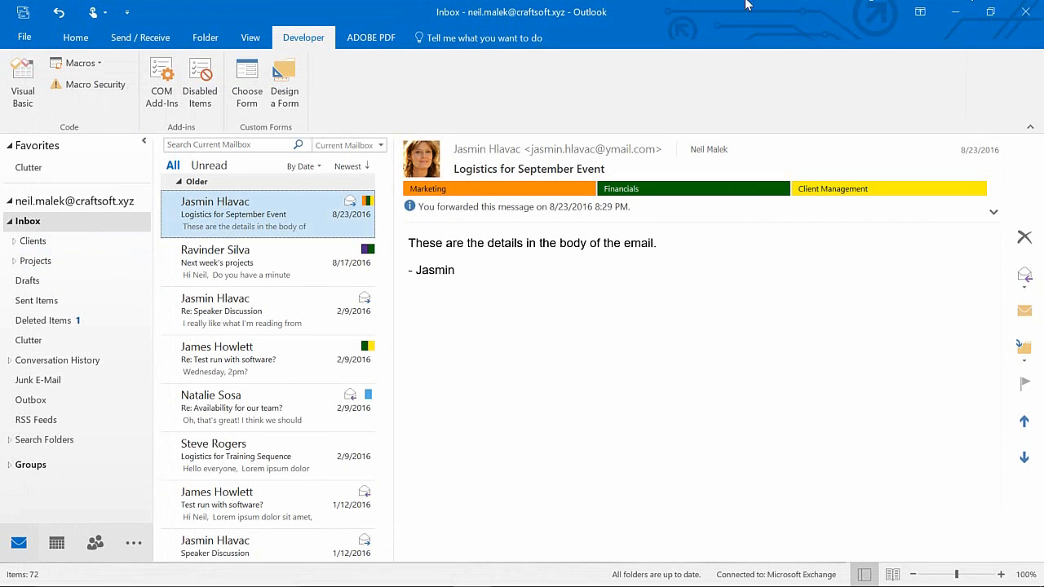
mouse_move(532, 10)
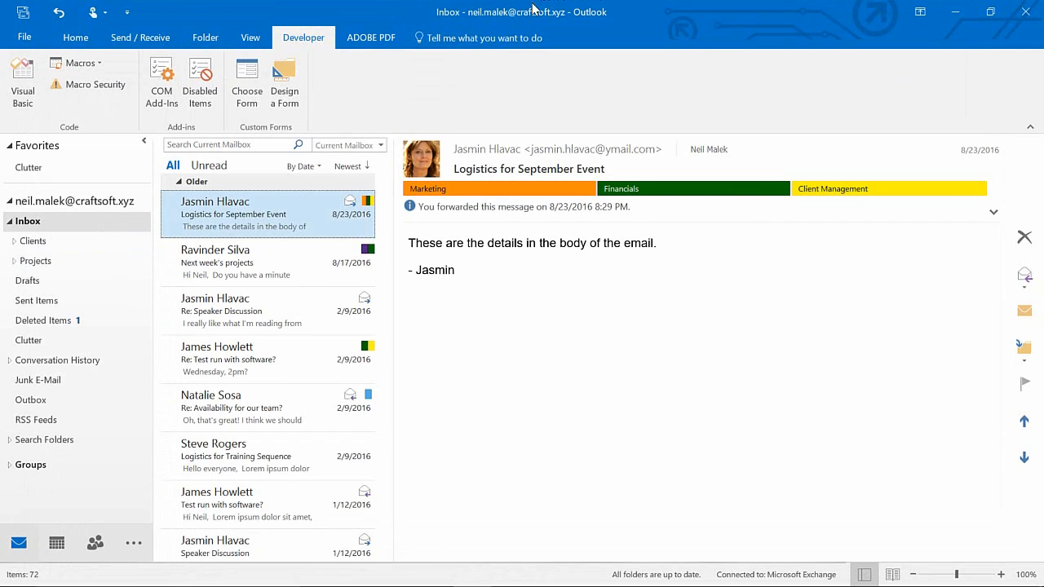
Confirm EmailTemplateW10 in the Macros list, then show the Quick Access Toolbar customisation choices
left_click(75, 62)
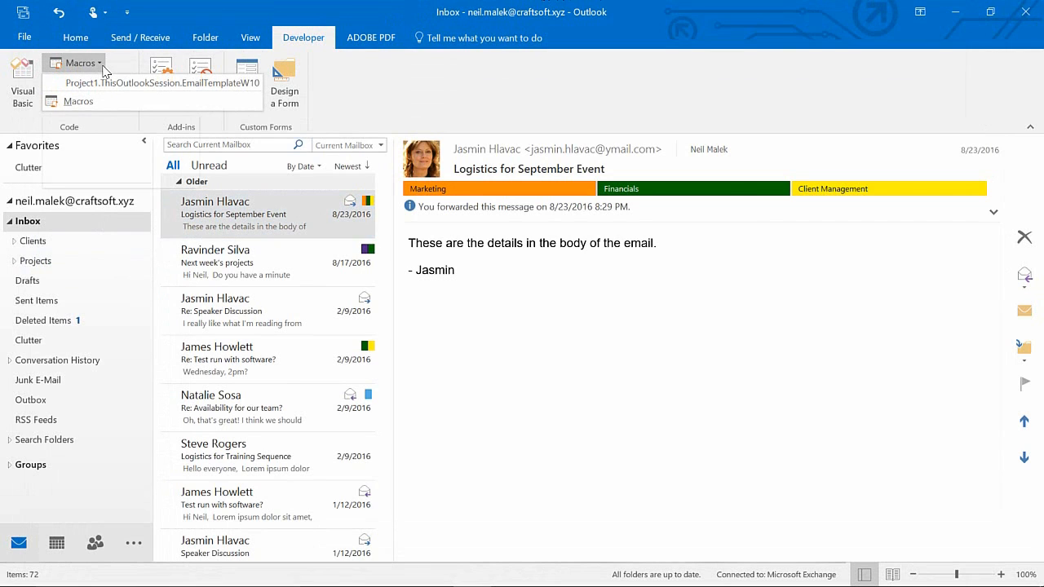
mouse_move(114, 82)
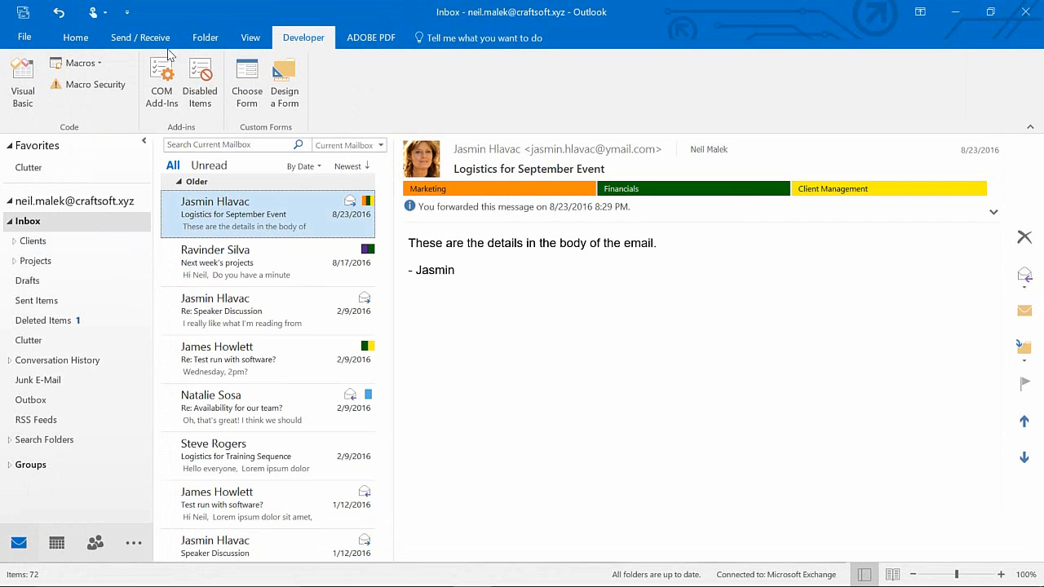
left_click(127, 11)
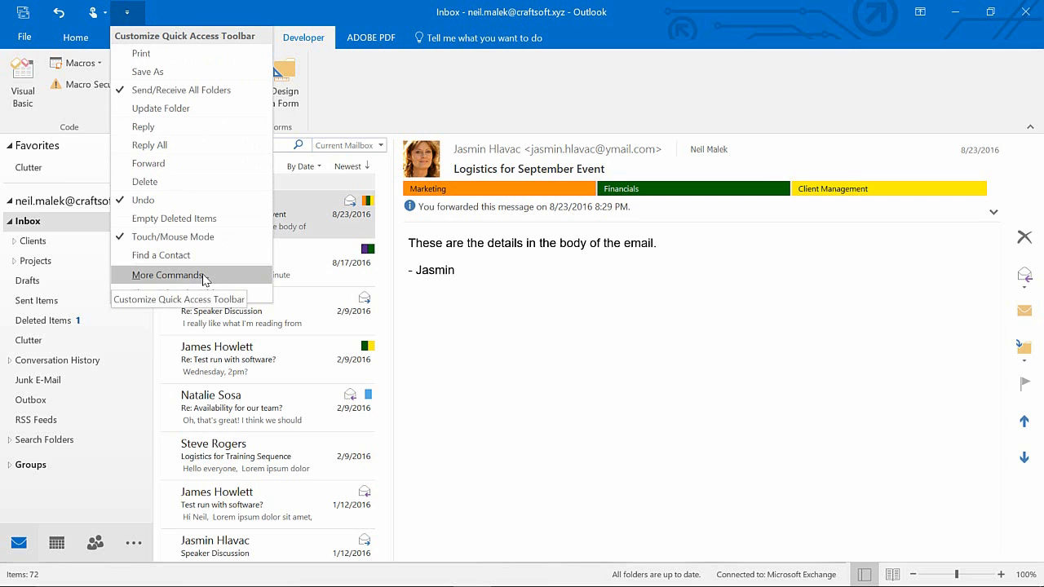
Add the EmailTemplateW10 macro from the Macros category to the Quick Access Toolbar commands
left_click(166, 274)
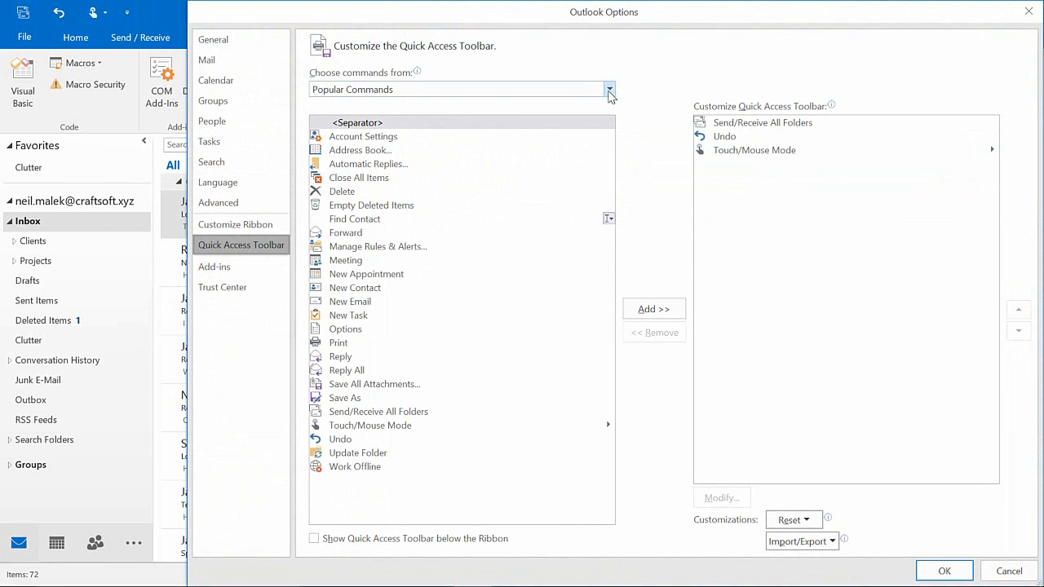
left_click(608, 88)
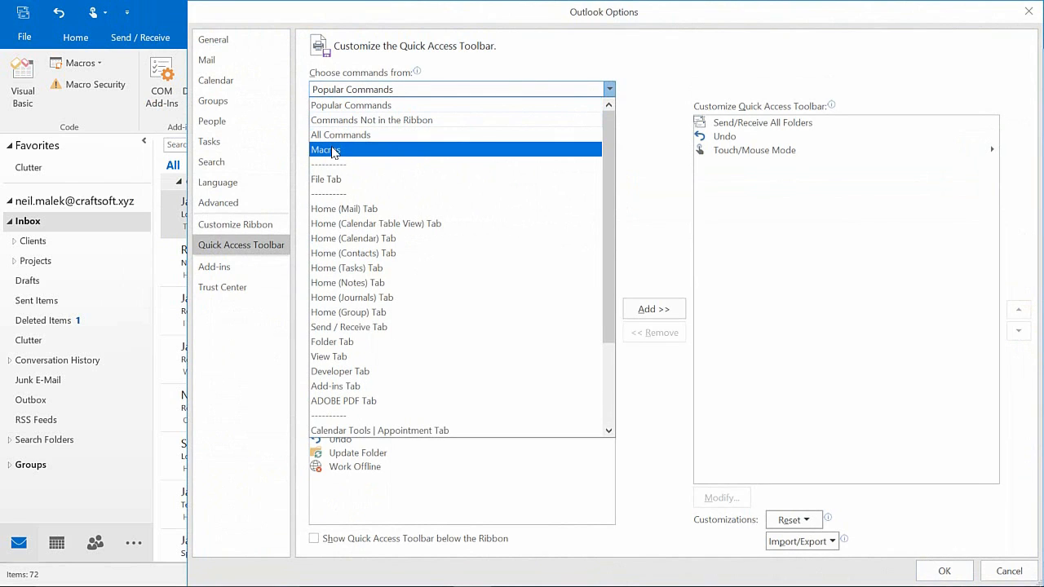
mouse_move(337, 158)
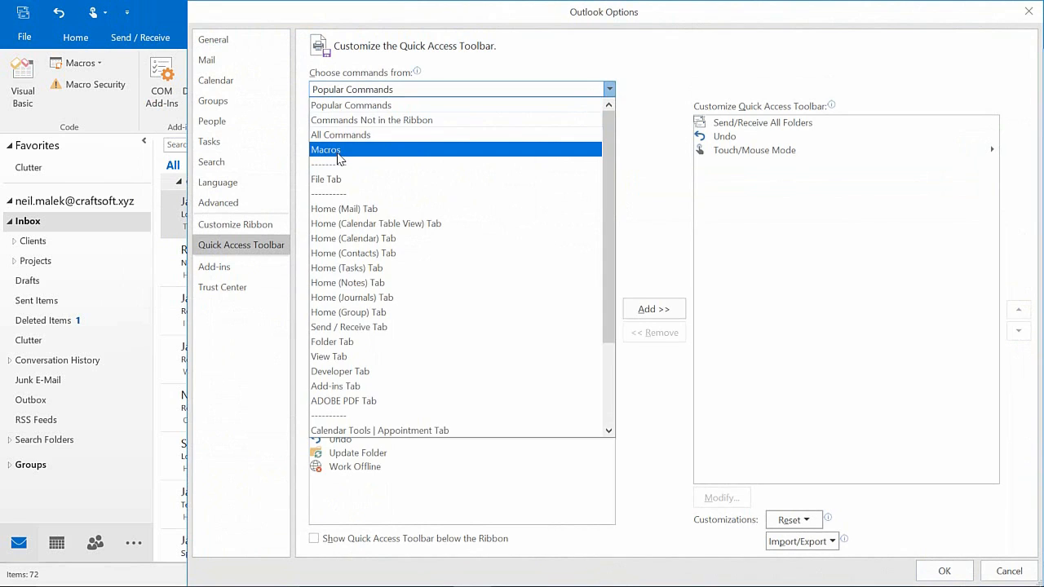
left_click(326, 149)
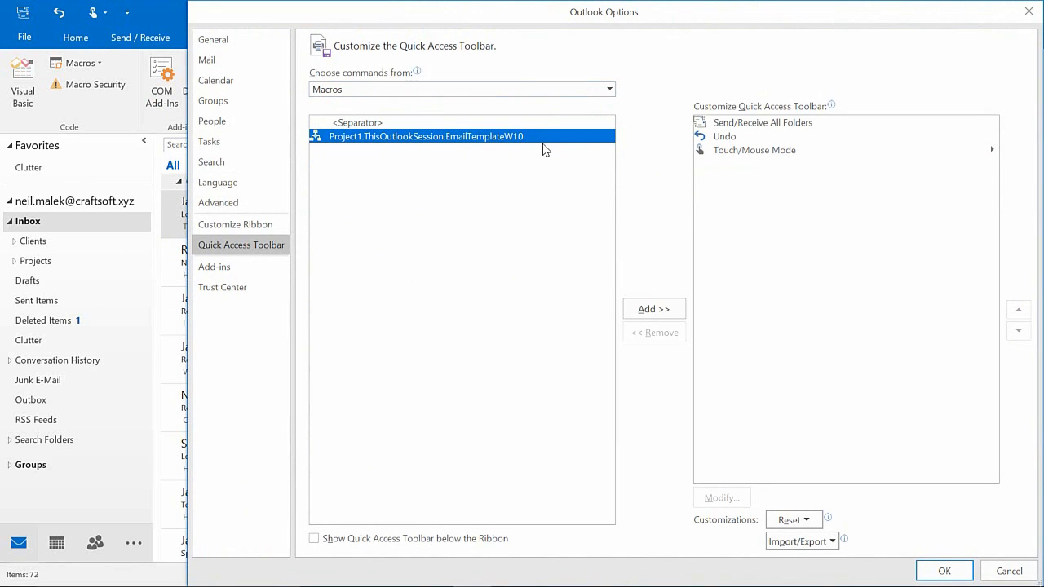
mouse_move(468, 260)
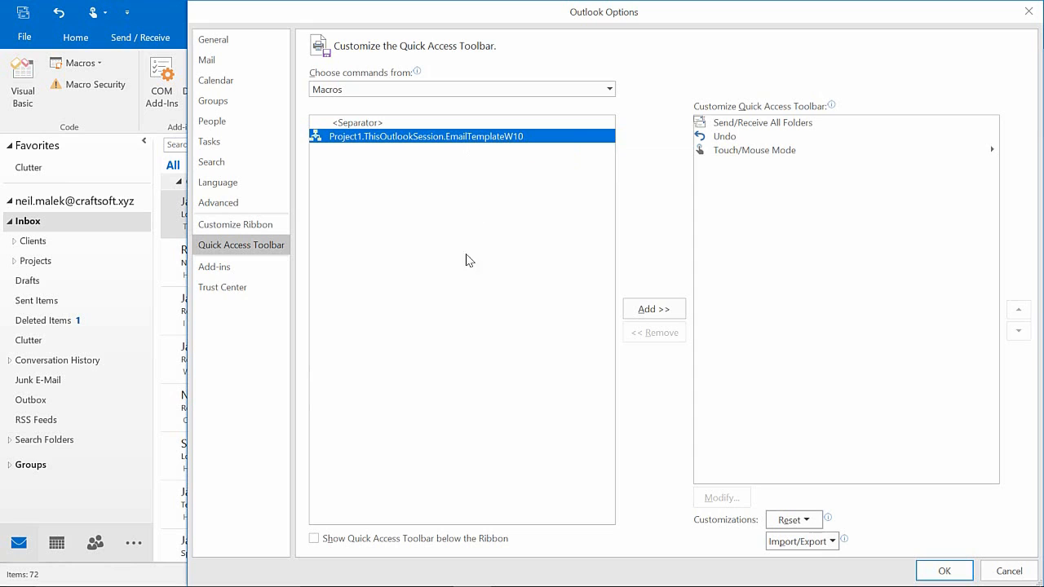
left_click(653, 309)
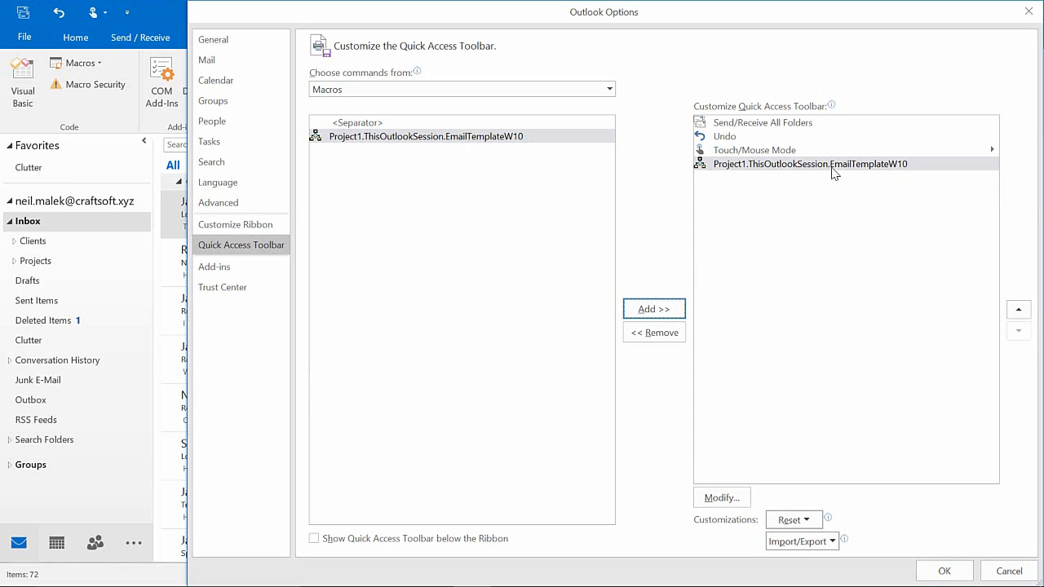
left_click(809, 163)
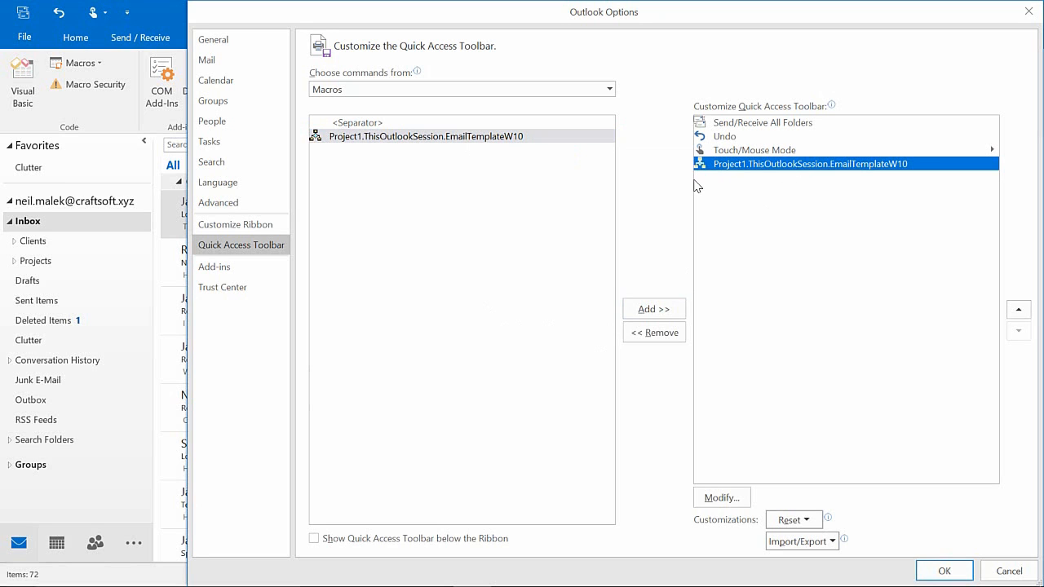
left_click(721, 496)
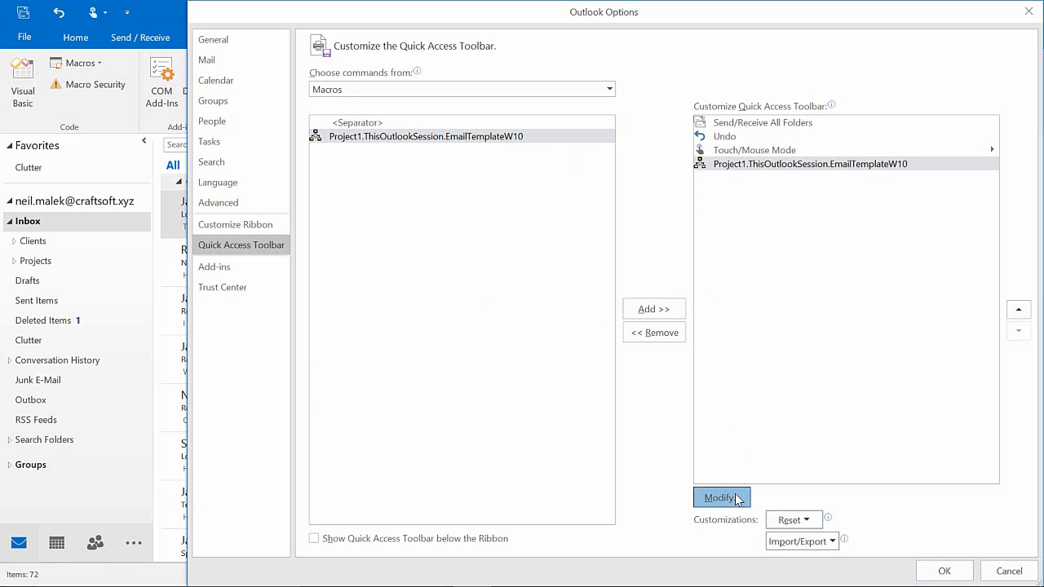
Give the macro button a blank square symbol and display name 'Agenda Email', then save
left_click(721, 496)
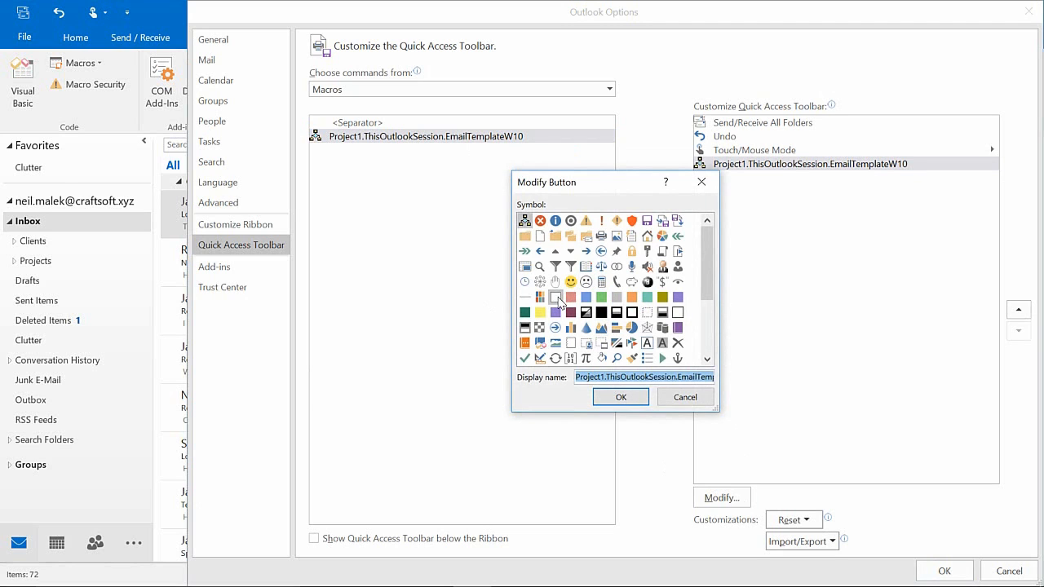
scroll("down", 3)
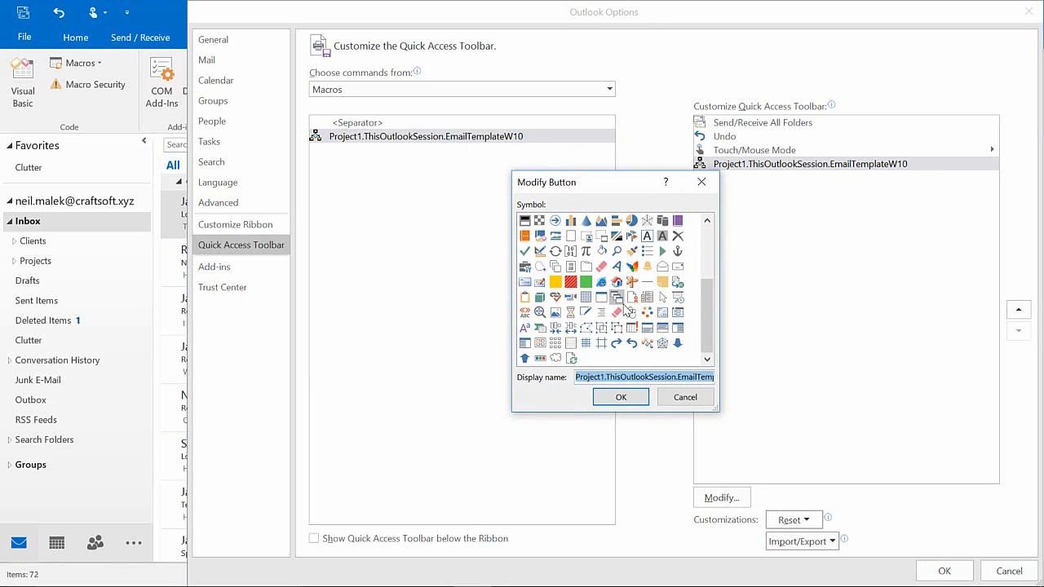
mouse_move(585, 342)
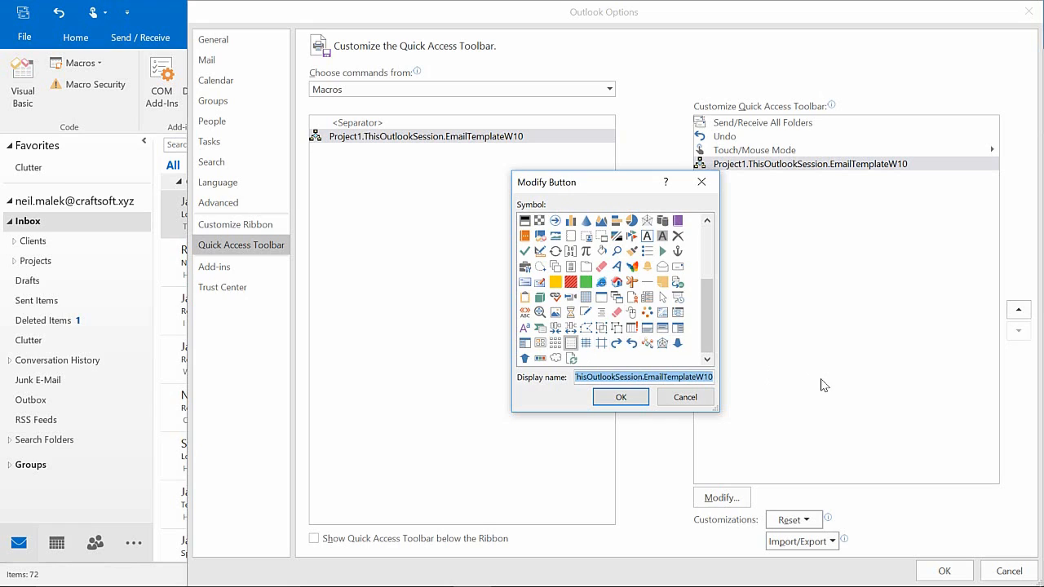
type("A")
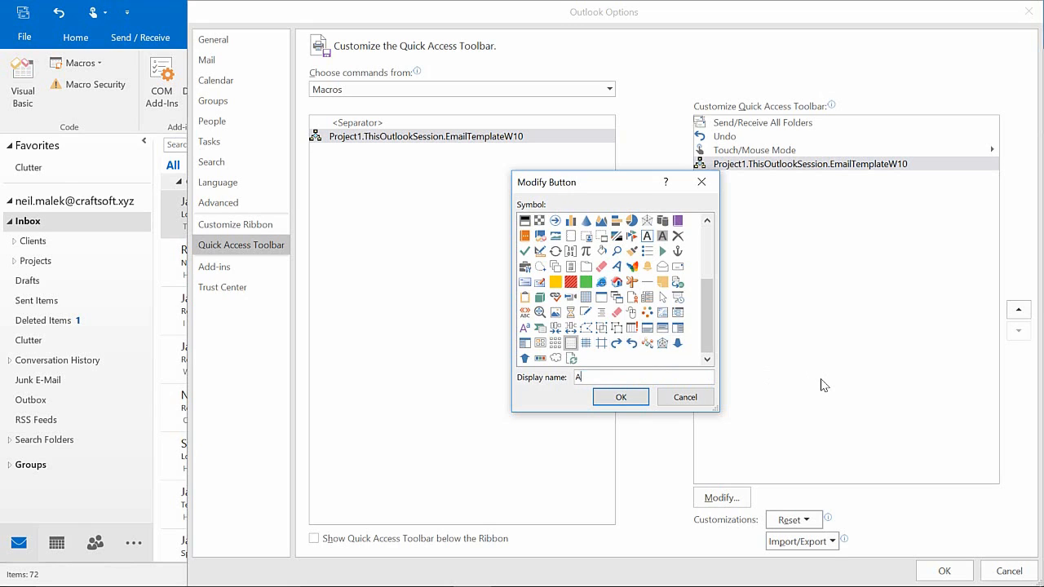
type("genda Email")
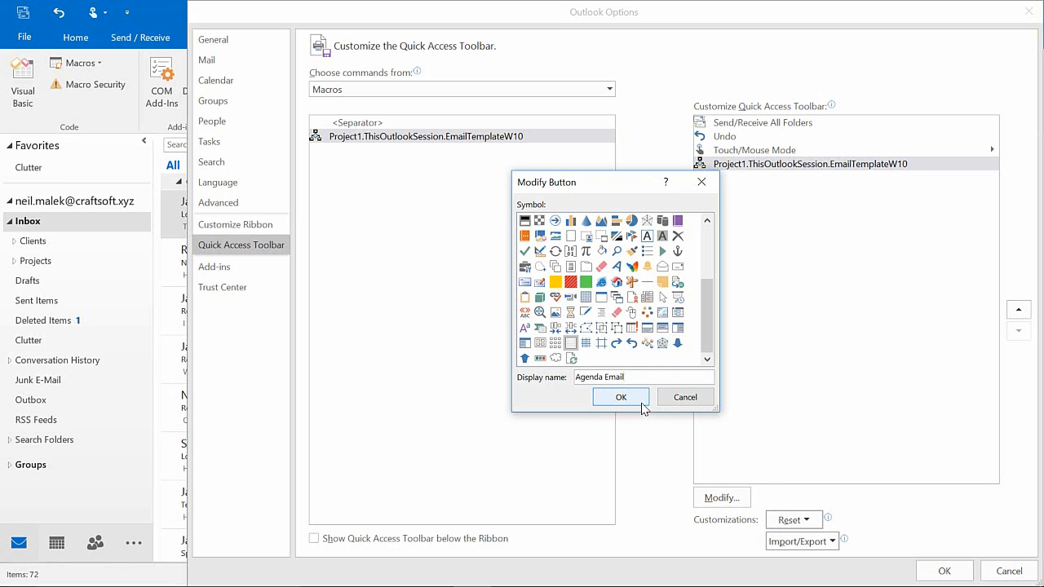
left_click(621, 398)
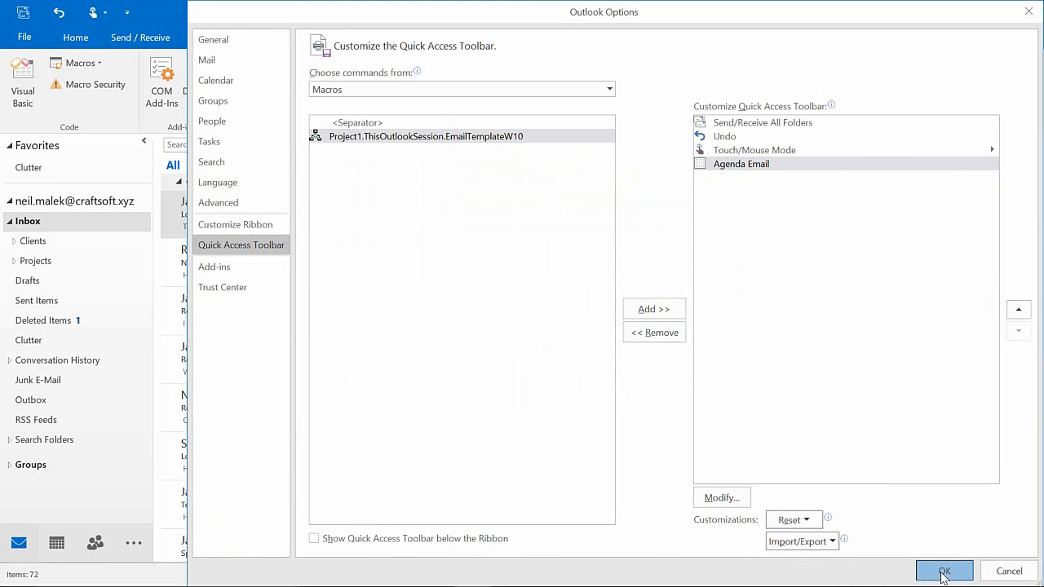
left_click(944, 571)
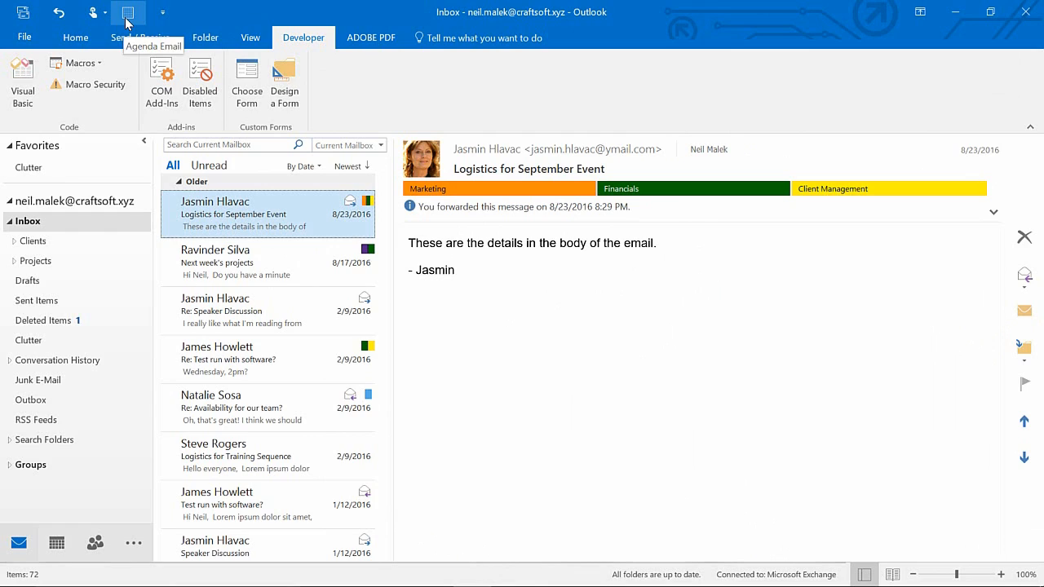
left_click(128, 13)
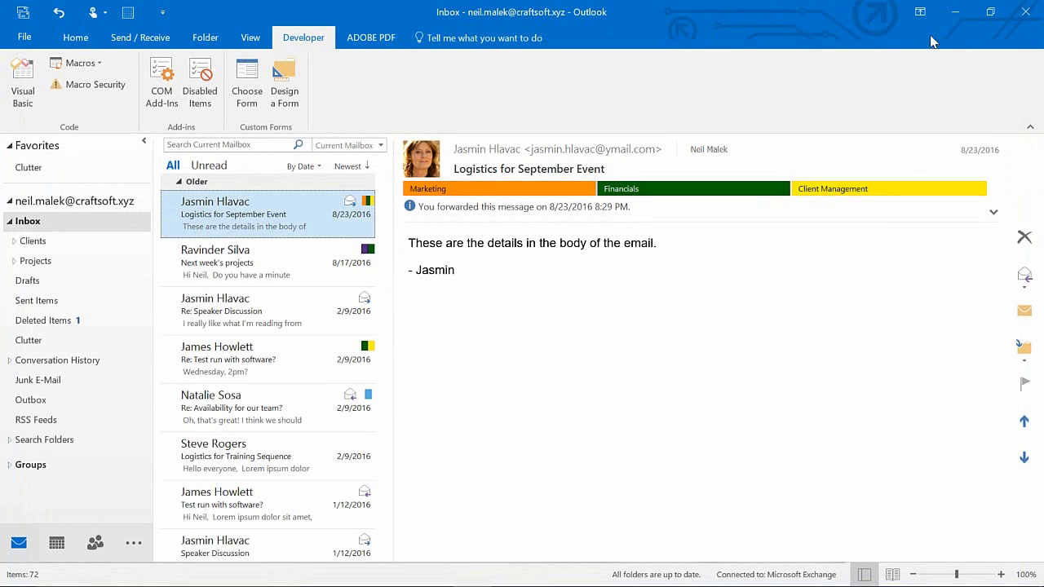
mouse_move(728, 37)
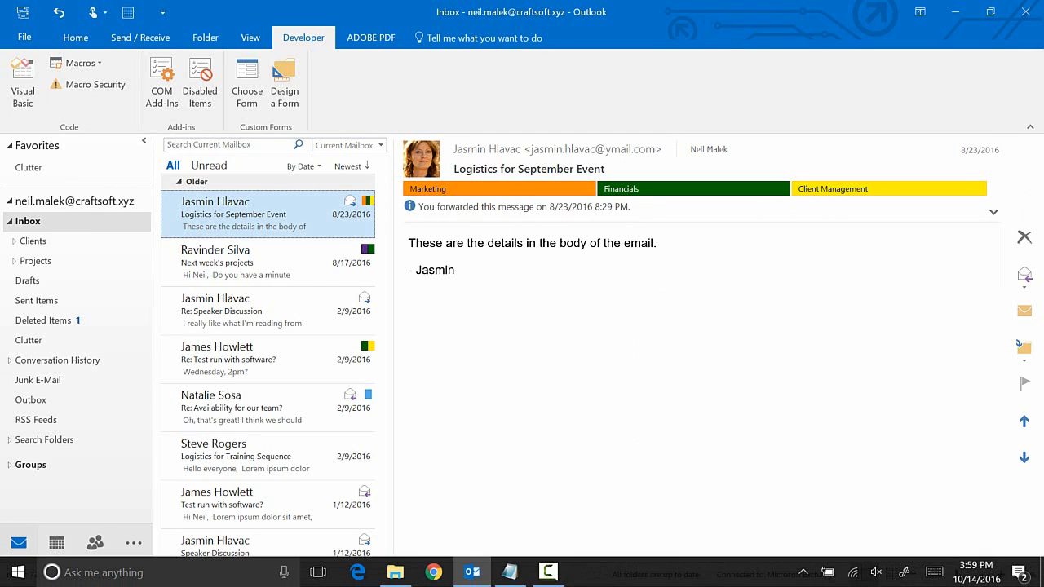
mouse_move(471, 572)
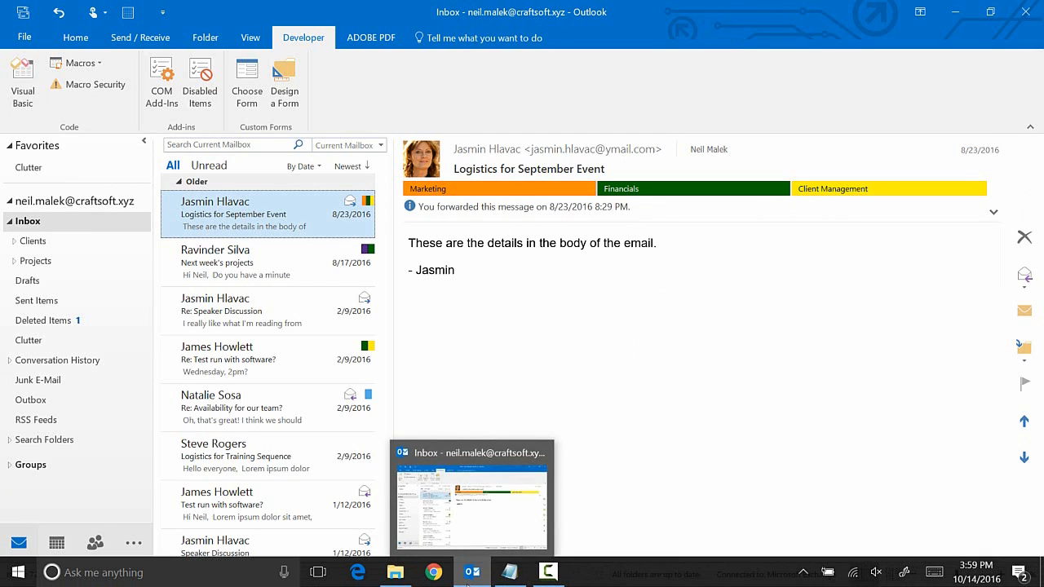